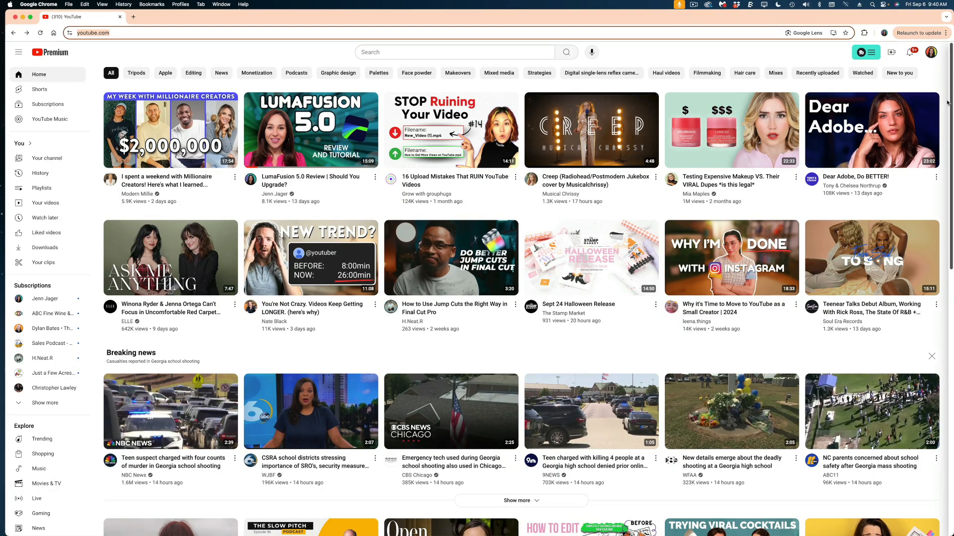
pyautogui.moveTo(929, 74)
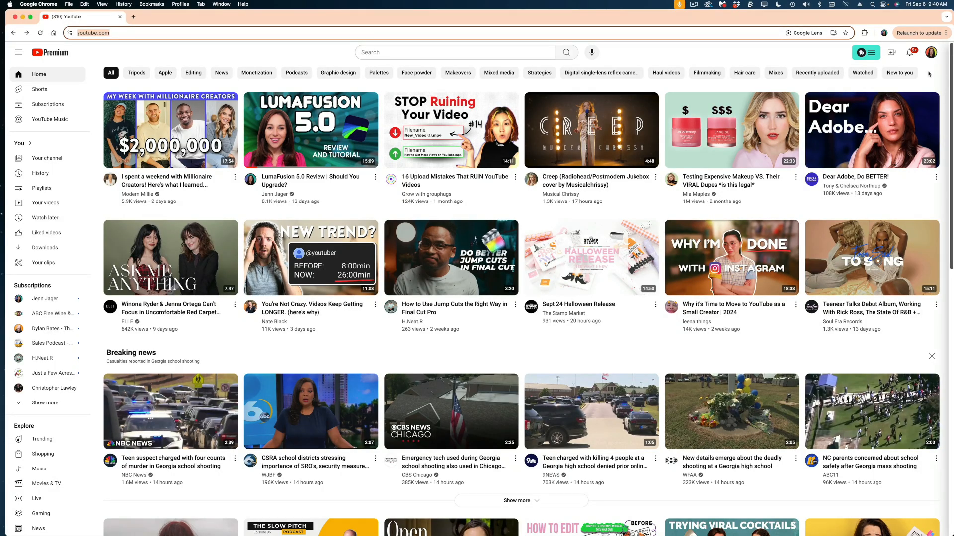
# Open YouTube Studio from the account menu and go to the channel's Content video list.
pyautogui.click(930, 52)
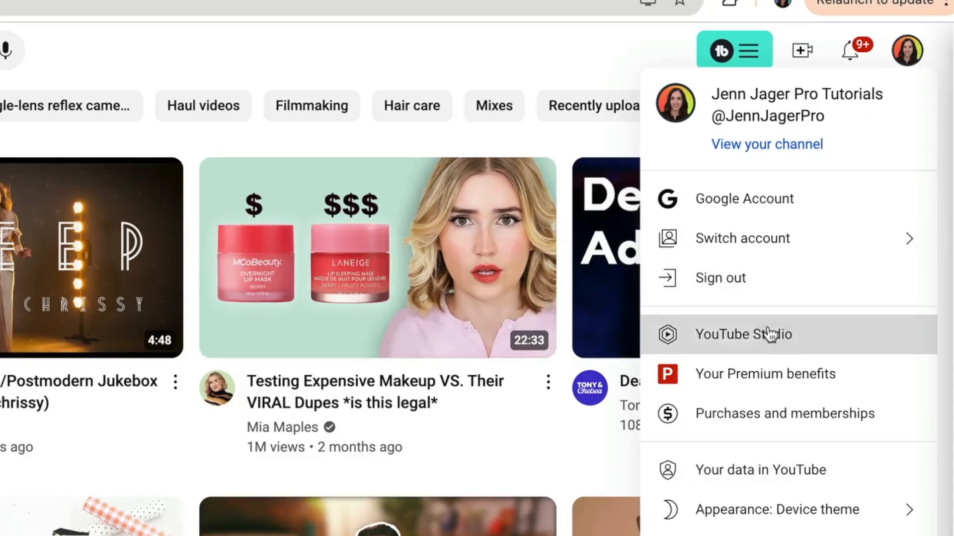
pyautogui.click(742, 334)
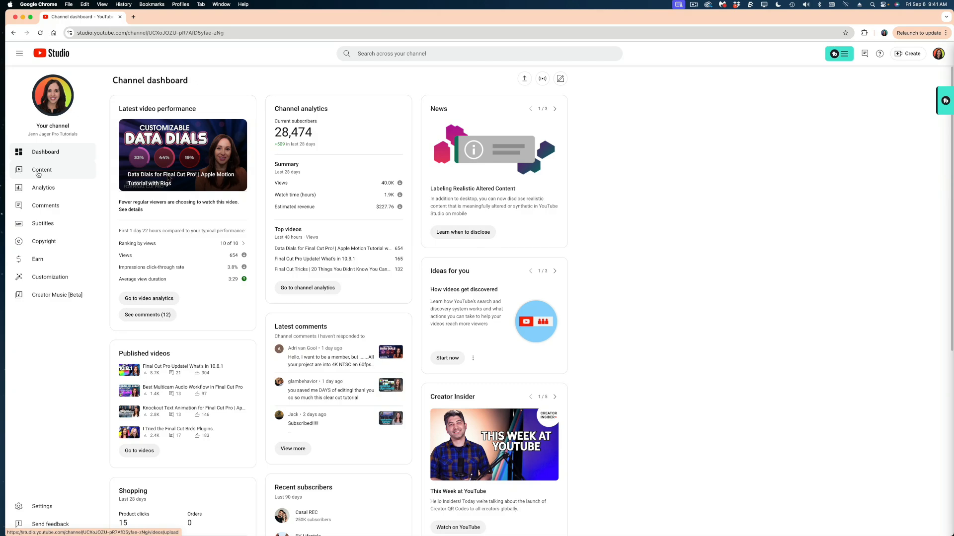
pyautogui.click(41, 170)
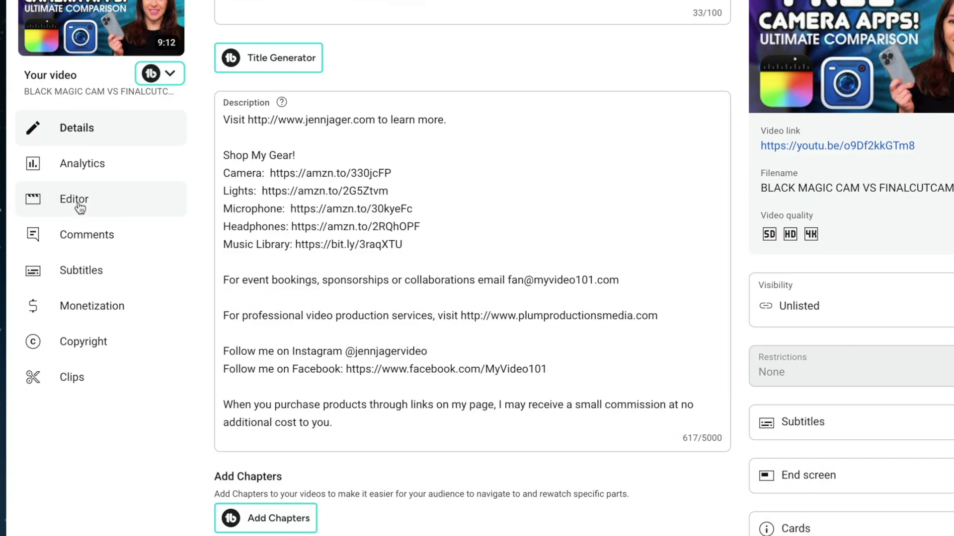
# Open the camera apps video in the Editor, enlarge the preview area and zoom into the timeline.
pyautogui.click(74, 198)
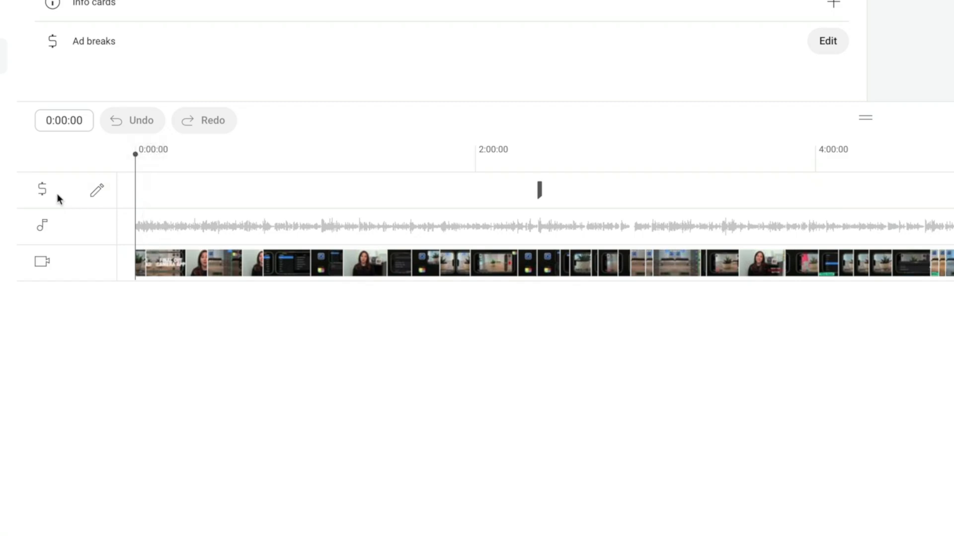
pyautogui.scroll(-3)
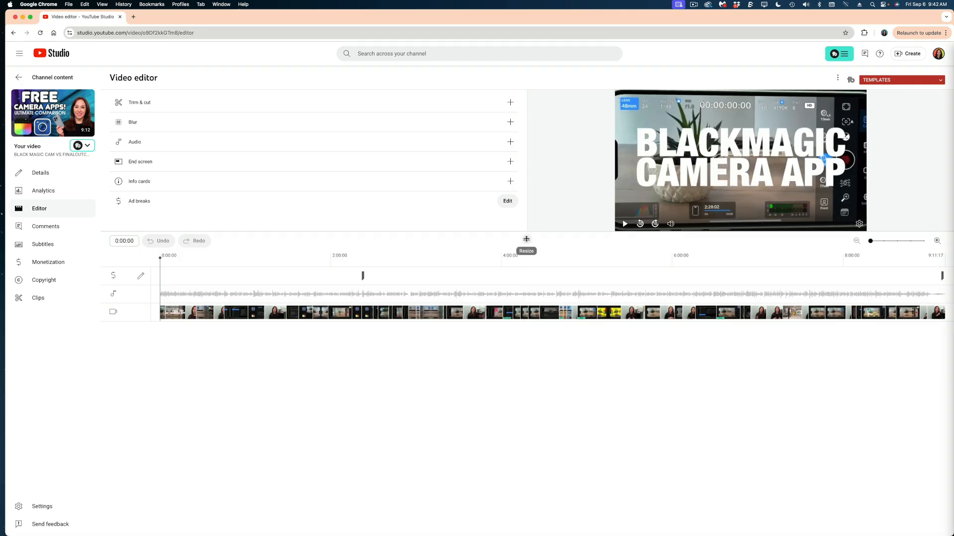
pyautogui.moveTo(526, 238); pyautogui.dragTo(521, 211)
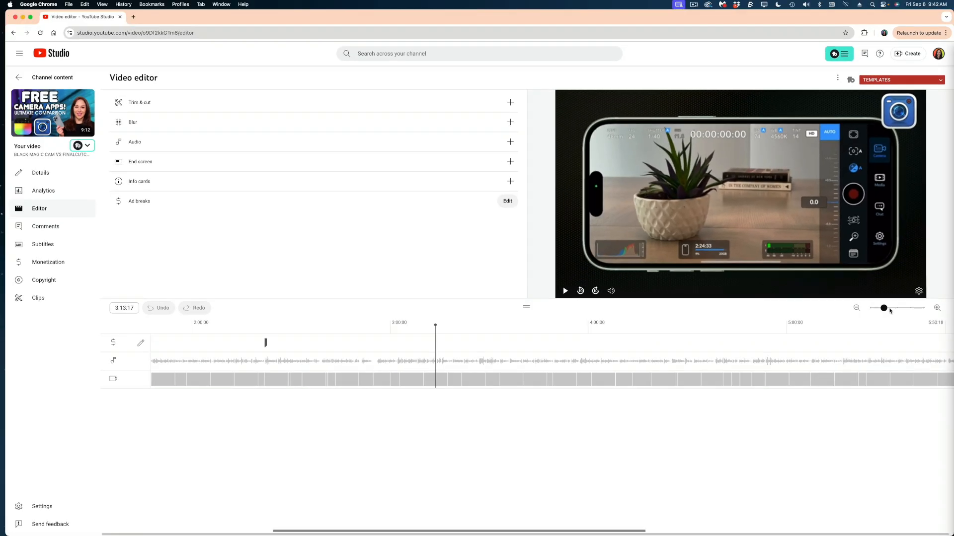
pyautogui.moveTo(884, 307); pyautogui.dragTo(910, 308)
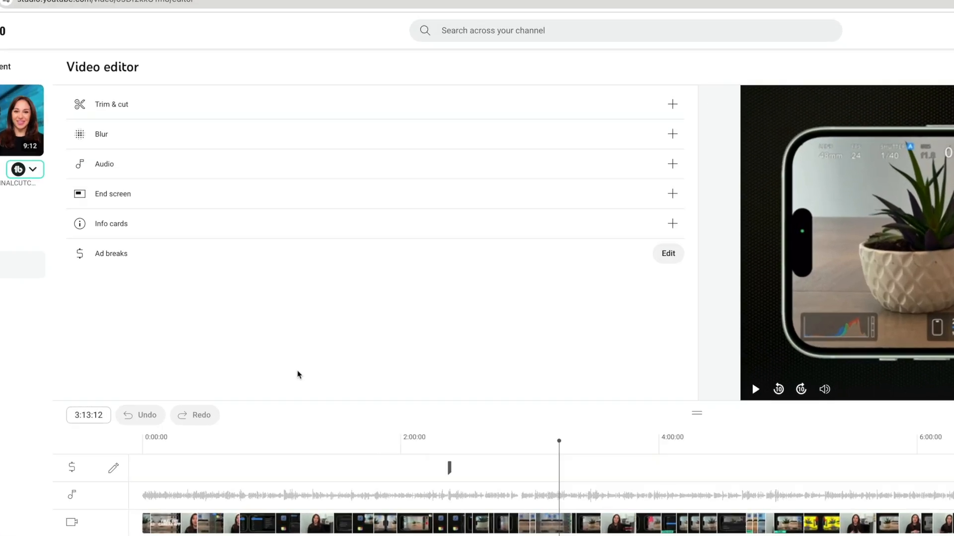
# In Trim & cut, drag the start trim handle to trim the video's beginning.
pyautogui.click(111, 104)
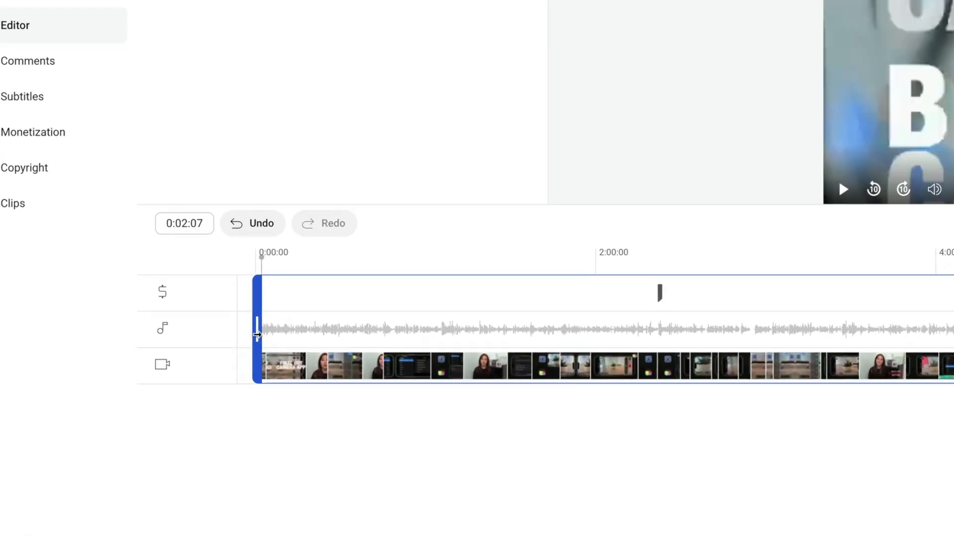
pyautogui.moveTo(262, 334); pyautogui.dragTo(270, 334)
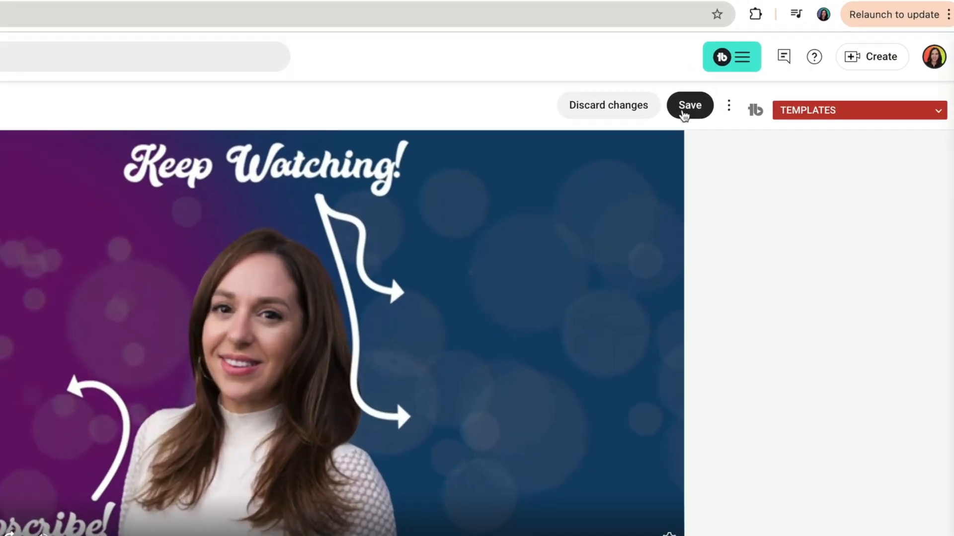
# Save the trim edit to bring up the save-changes confirmation.
pyautogui.click(688, 104)
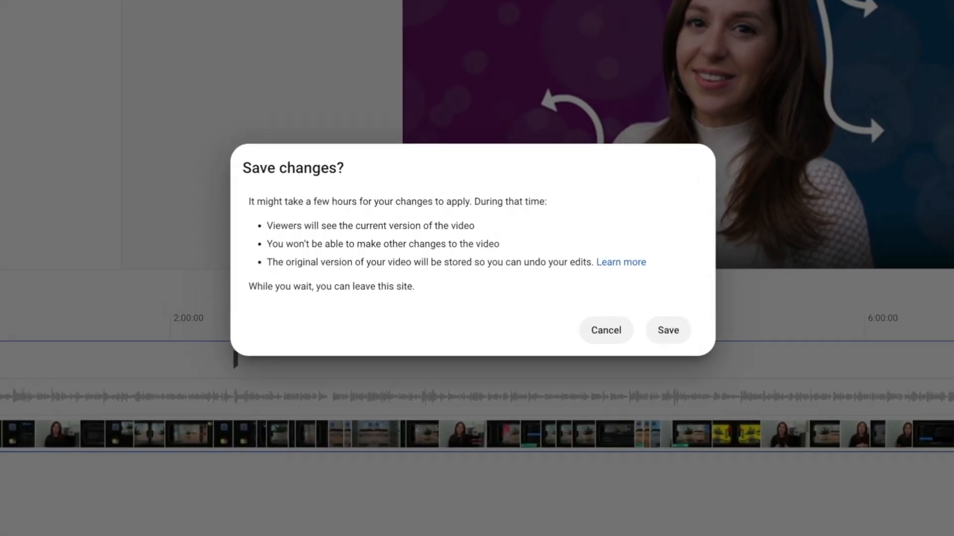
pyautogui.moveTo(316, 279)
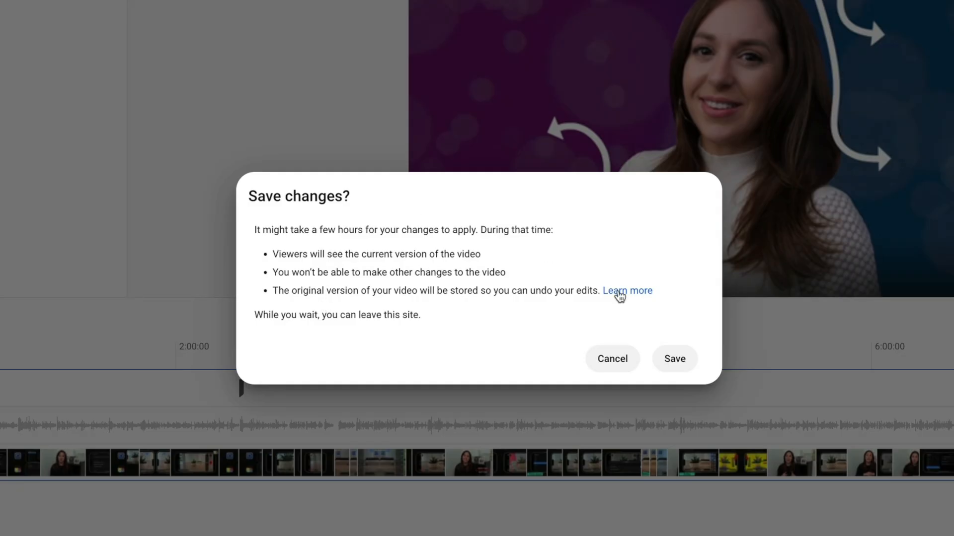
# Dismiss the save prompt and narrow Cut 1 to span about 3:00:07 to 3:00:18.
pyautogui.click(674, 358)
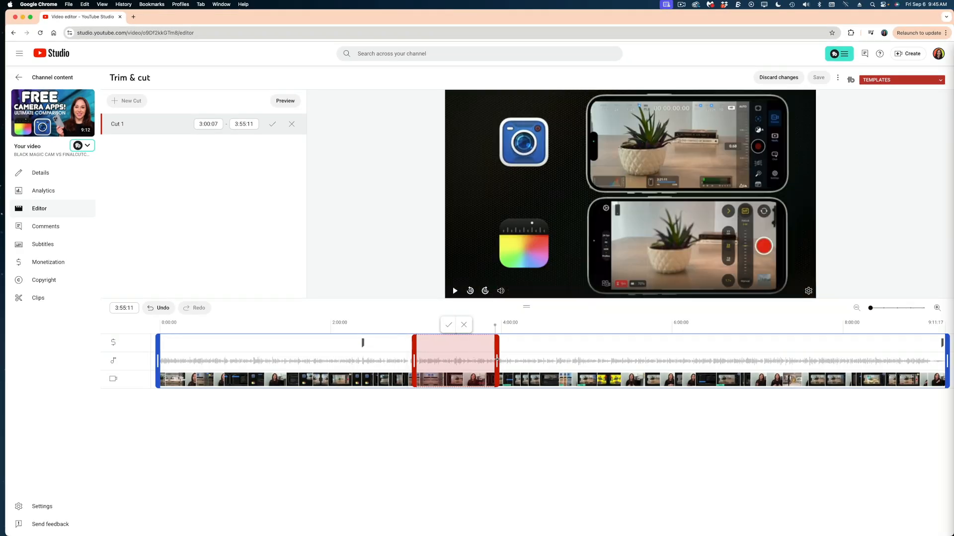
pyautogui.moveTo(496, 359); pyautogui.dragTo(435, 358)
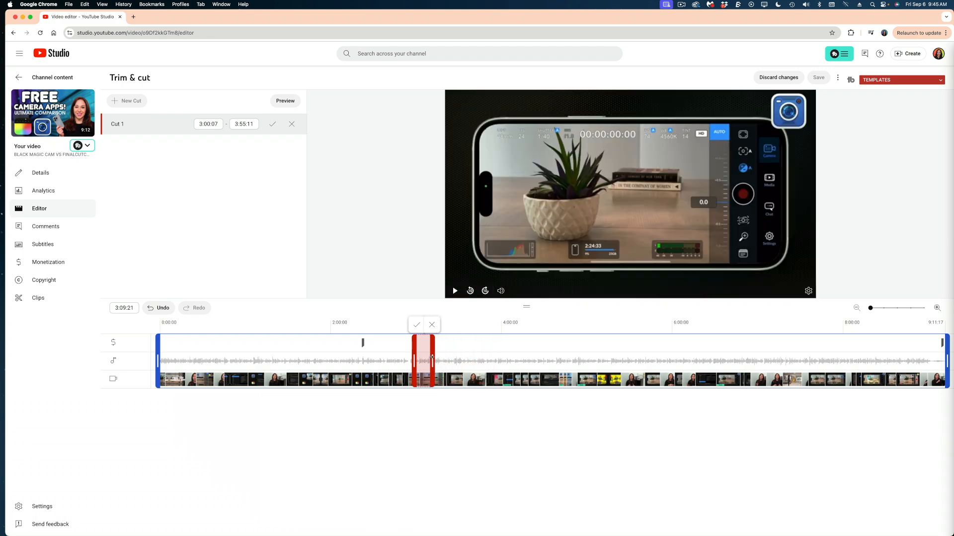
pyautogui.moveTo(433, 360); pyautogui.dragTo(418, 360)
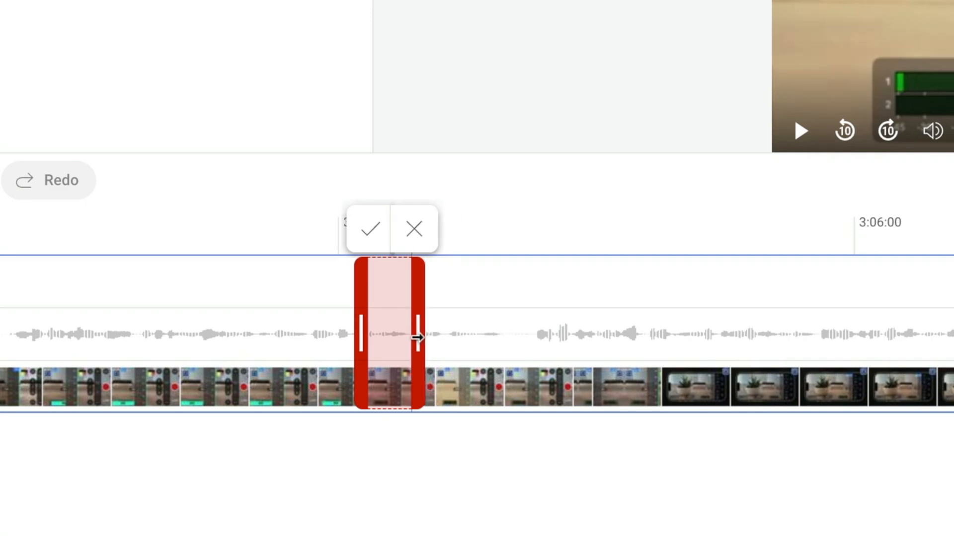
pyautogui.moveTo(415, 338); pyautogui.dragTo(478, 338)
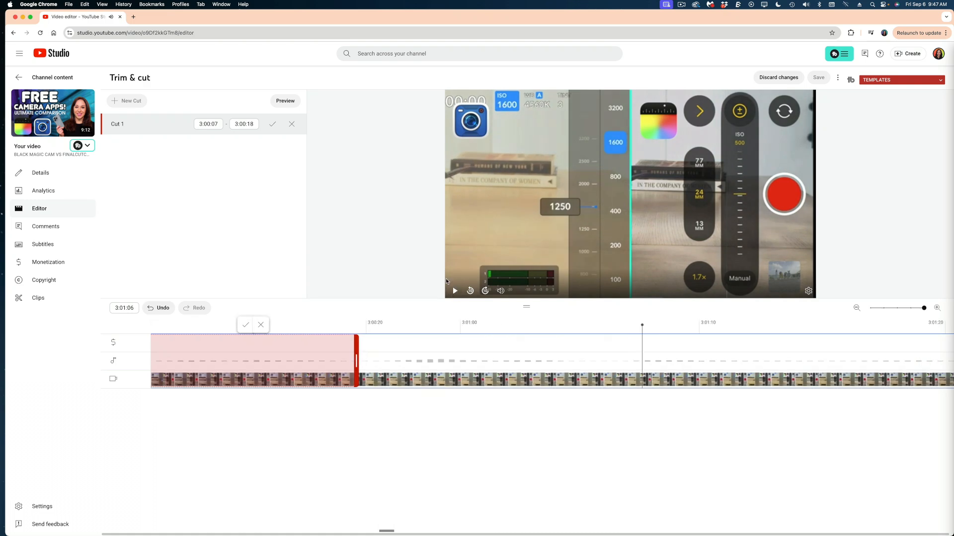
pyautogui.moveTo(365, 361)
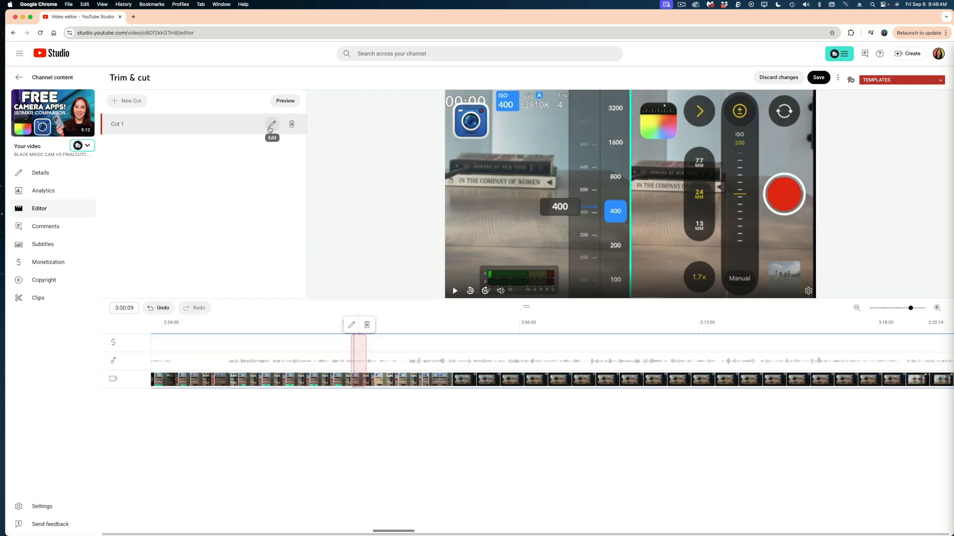
# Zoom the timeline out, then add and confirm a second cut at about 3:26.
pyautogui.click(272, 125)
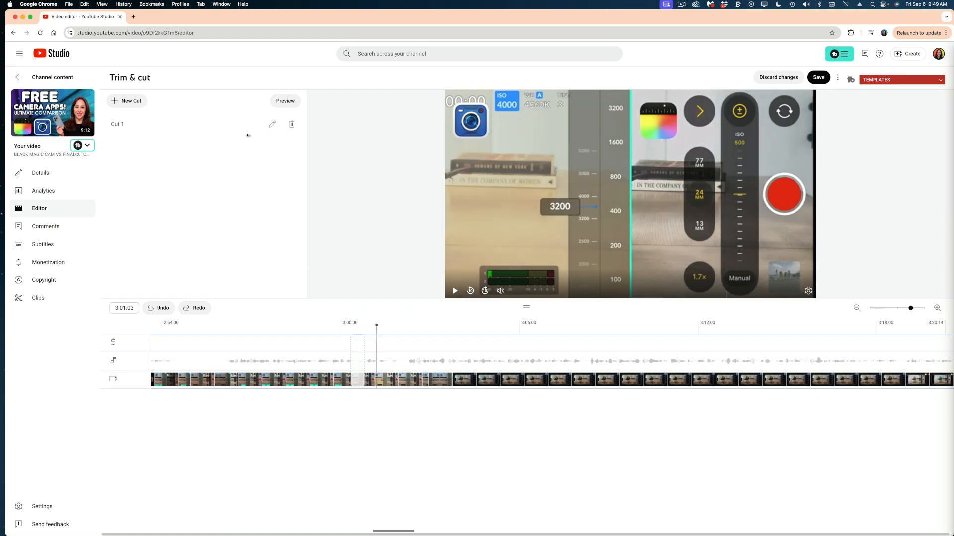
pyautogui.moveTo(911, 308); pyautogui.dragTo(896, 308)
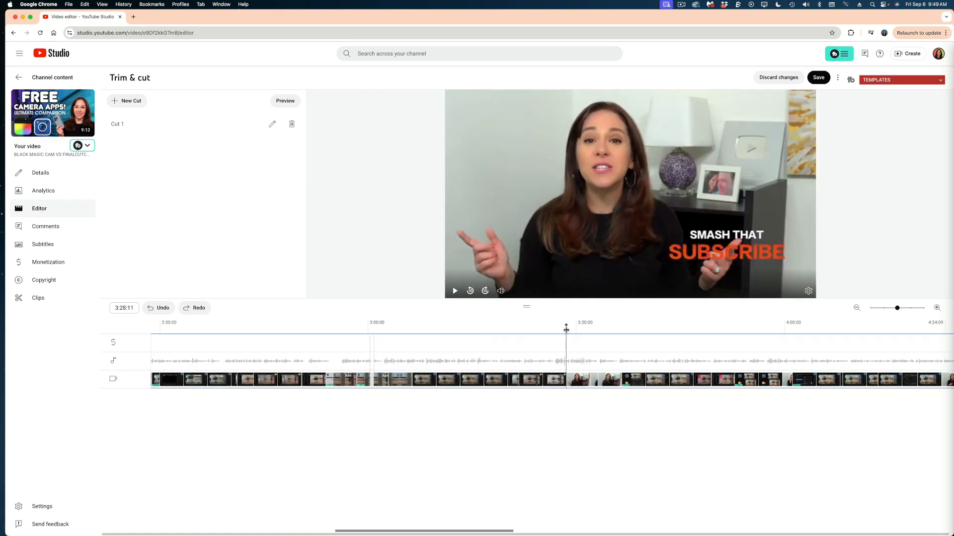
pyautogui.moveTo(566, 328); pyautogui.dragTo(556, 328)
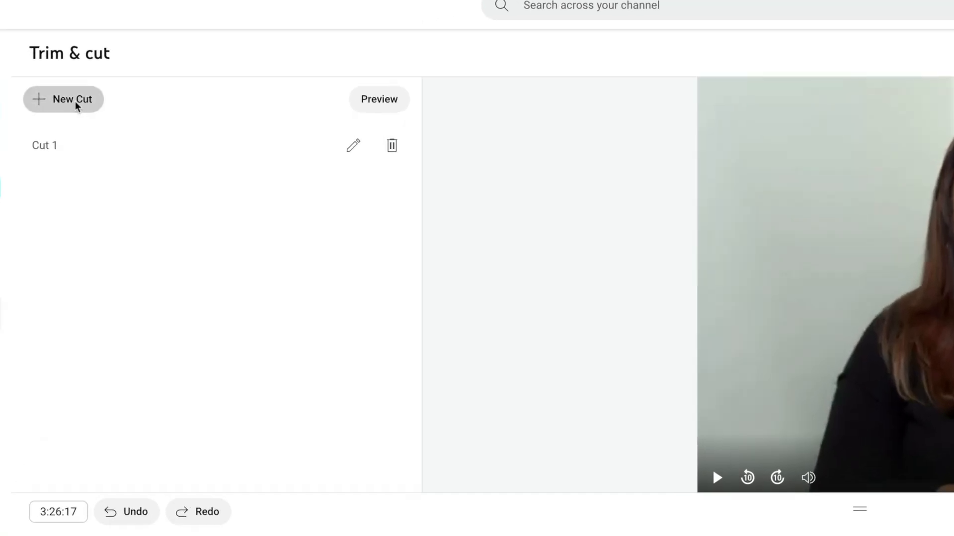
pyautogui.click(63, 99)
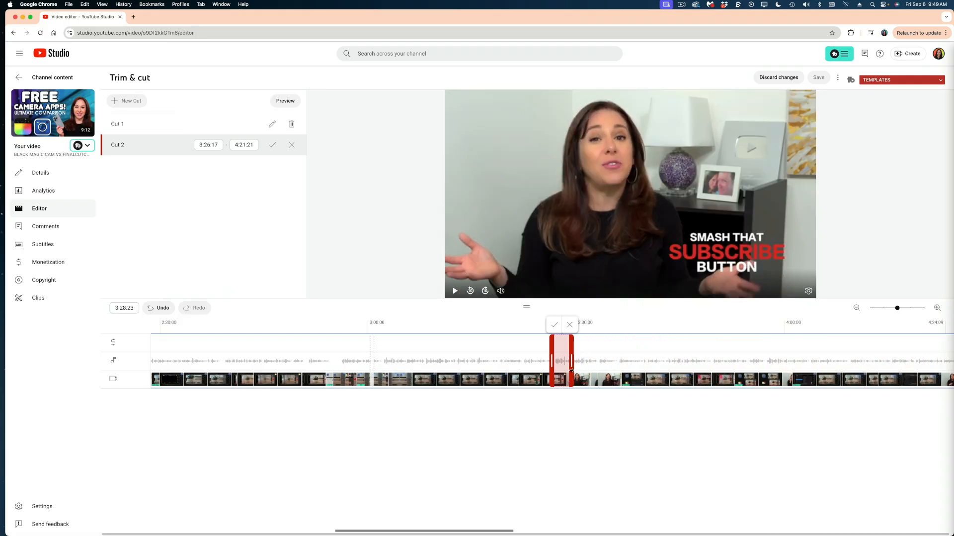
pyautogui.click(554, 325)
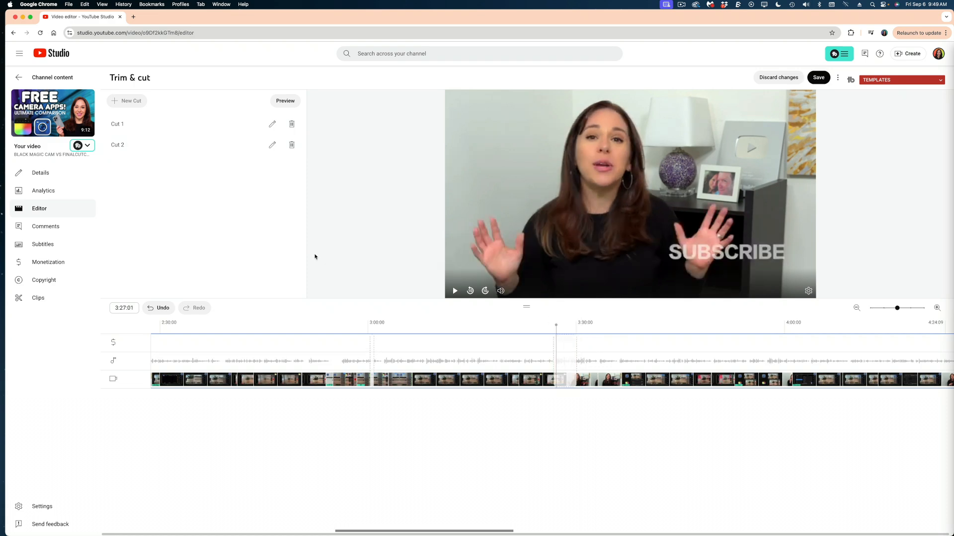
pyautogui.moveTo(778, 77)
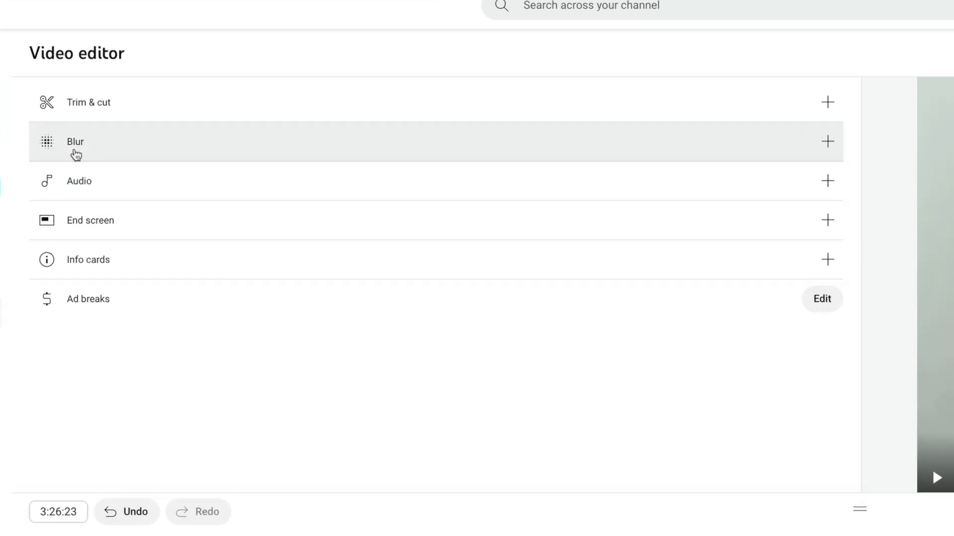
pyautogui.moveTo(75, 150)
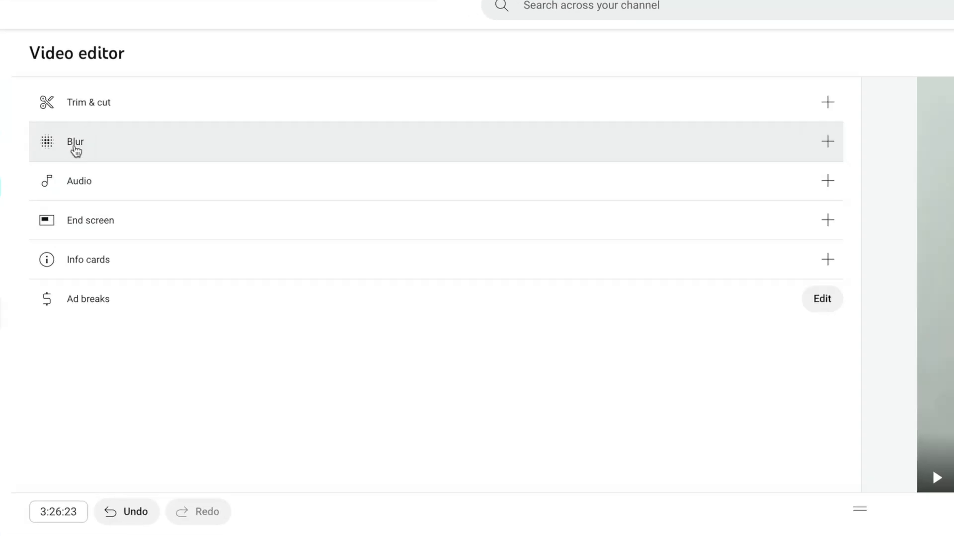
pyautogui.moveTo(827, 142)
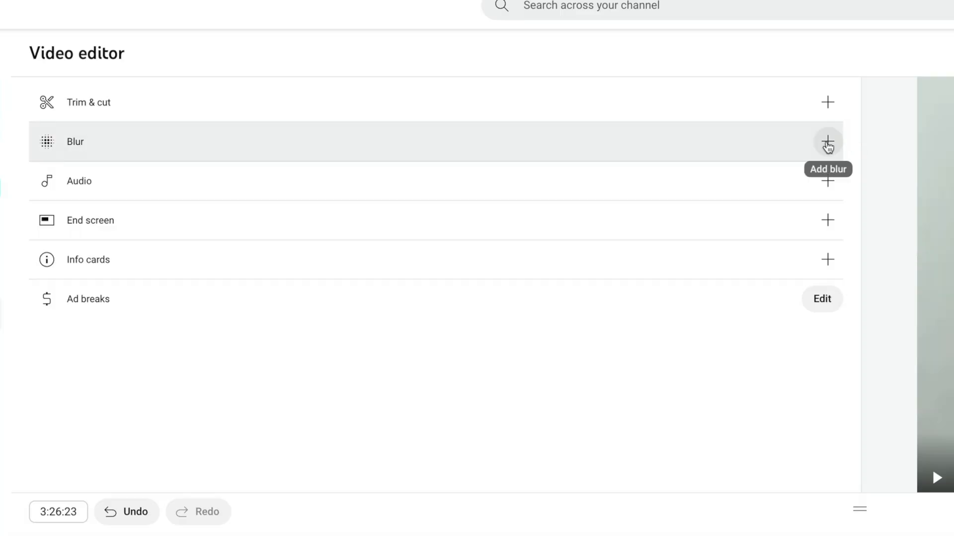
# Reveal the Face blur and Custom blur options for the camera-apps video.
pyautogui.click(827, 142)
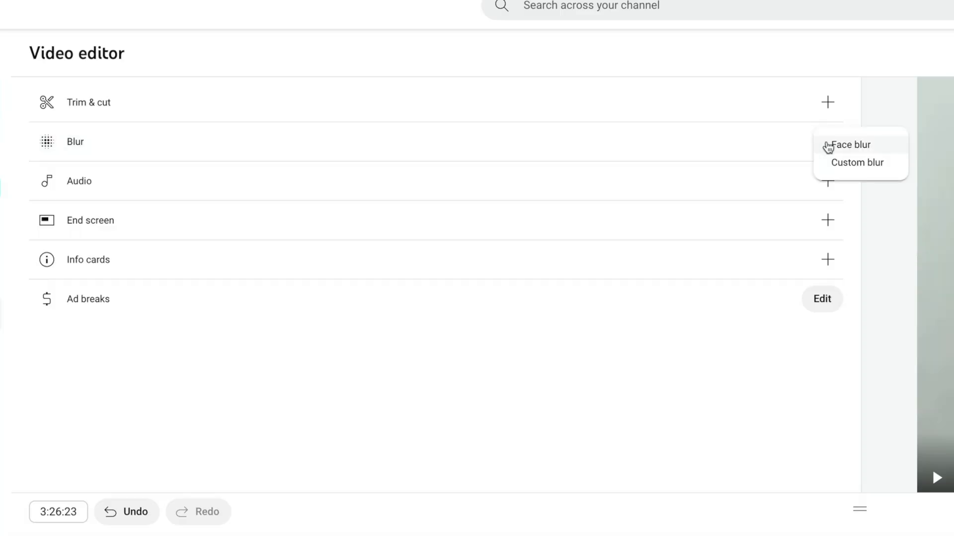
pyautogui.moveTo(821, 155)
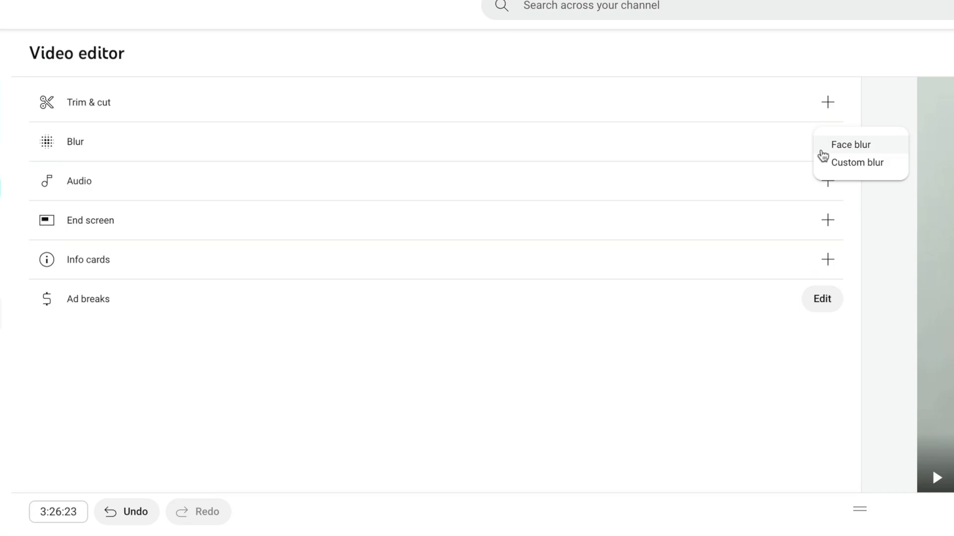
pyautogui.moveTo(820, 154)
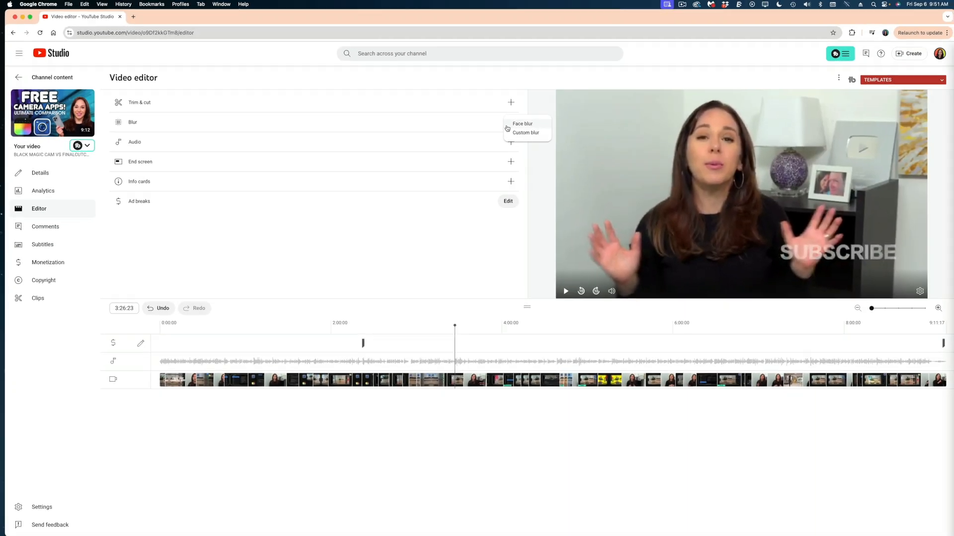
# Add a custom rectangular tracking blur from 2:34:23 to 3:33:04 and position it on the frame.
pyautogui.click(525, 132)
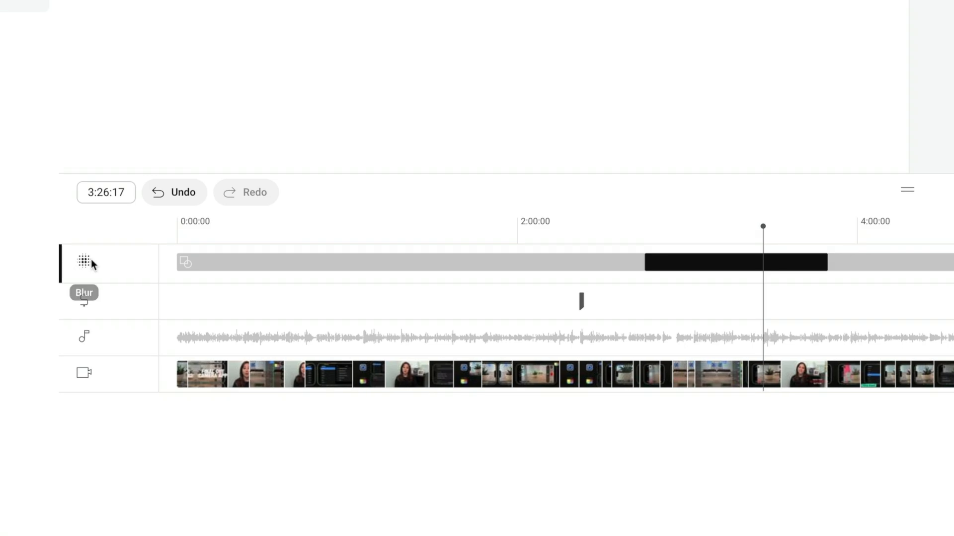
pyautogui.moveTo(445, 298)
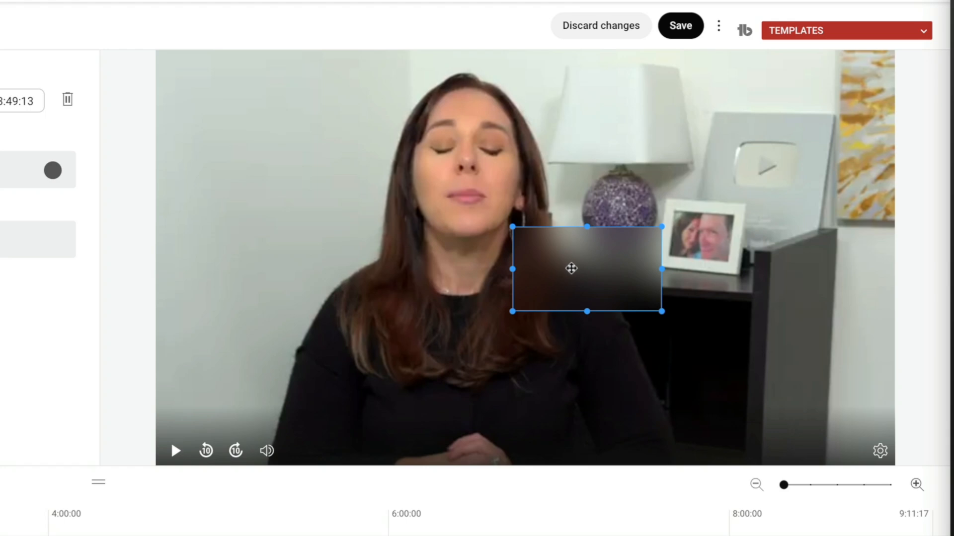
pyautogui.moveTo(571, 268); pyautogui.dragTo(665, 242)
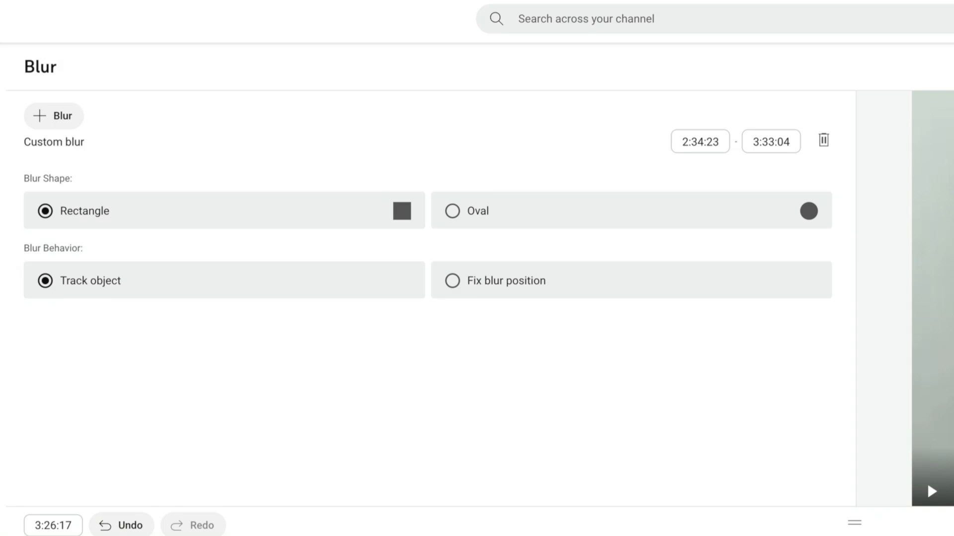
# Leave the editor and return to the channel's Videos list.
pyautogui.click(452, 280)
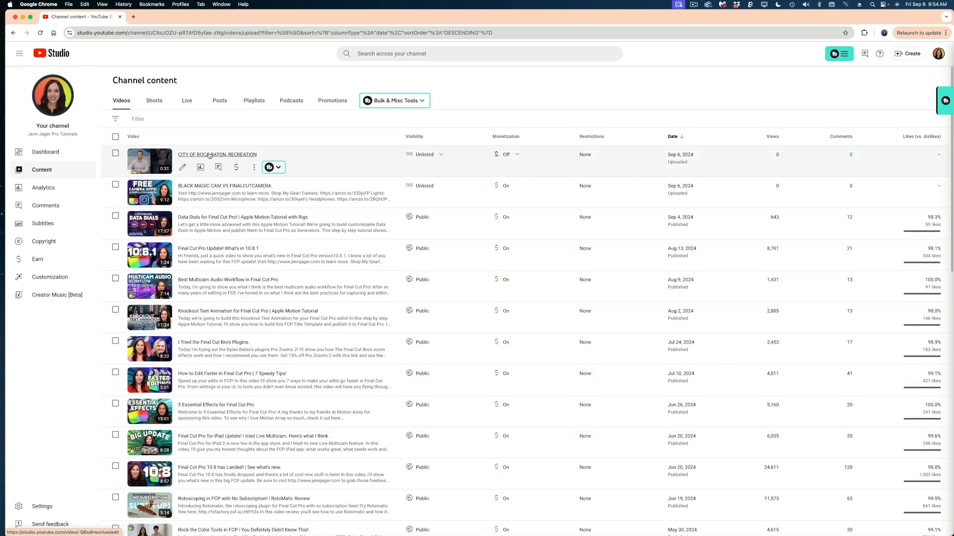
# Open the Boca Raton recreation video's editor and apply Face blur.
pyautogui.click(182, 167)
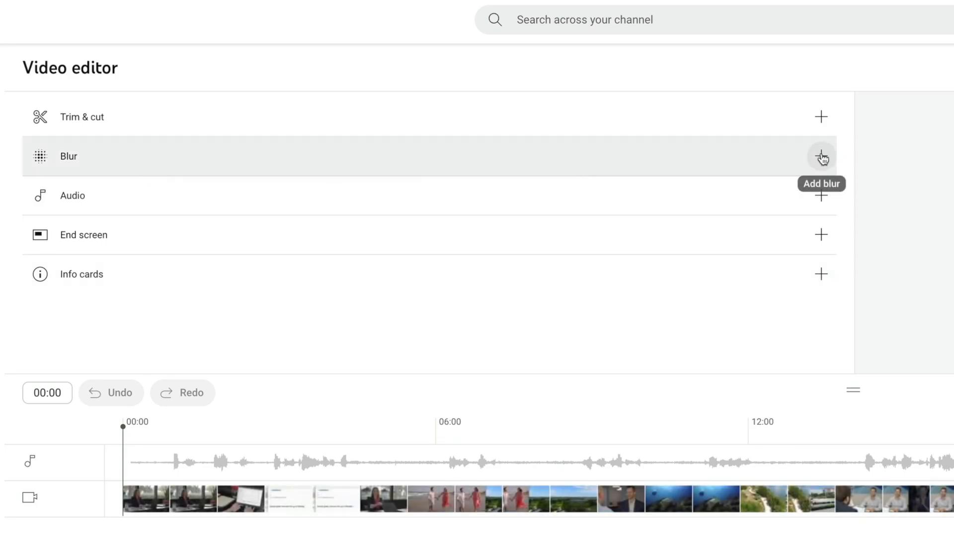
pyautogui.click(821, 156)
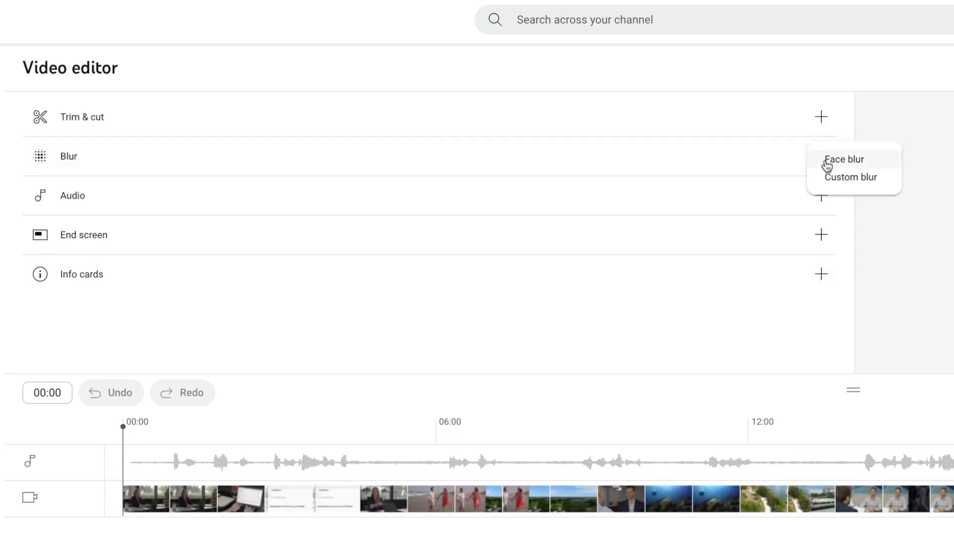
pyautogui.click(844, 159)
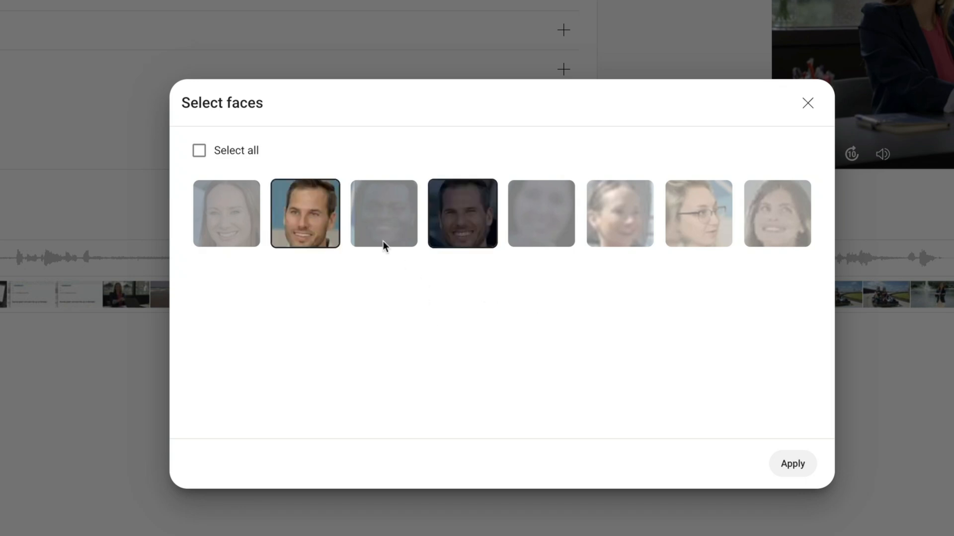
# Select all eight detected faces and apply the face blur.
pyautogui.click(198, 150)
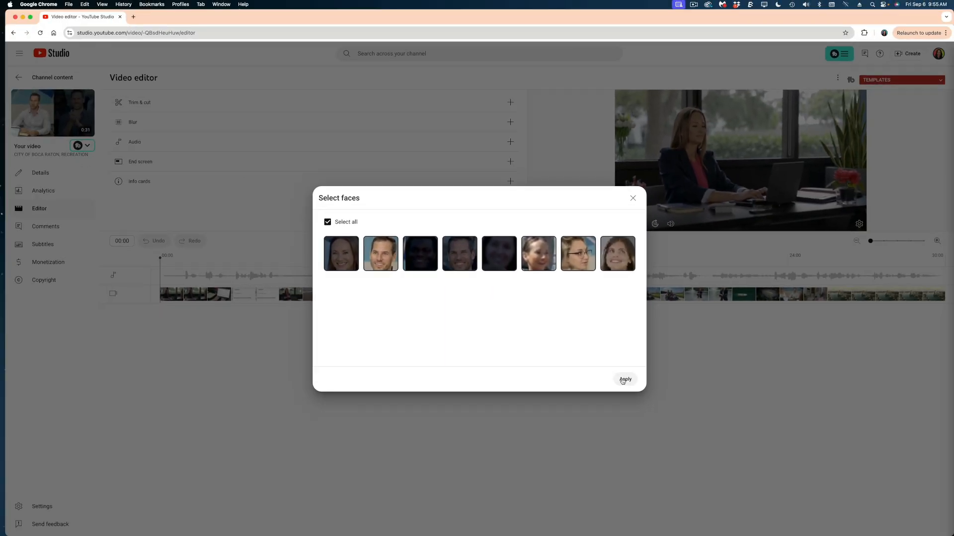
pyautogui.click(625, 380)
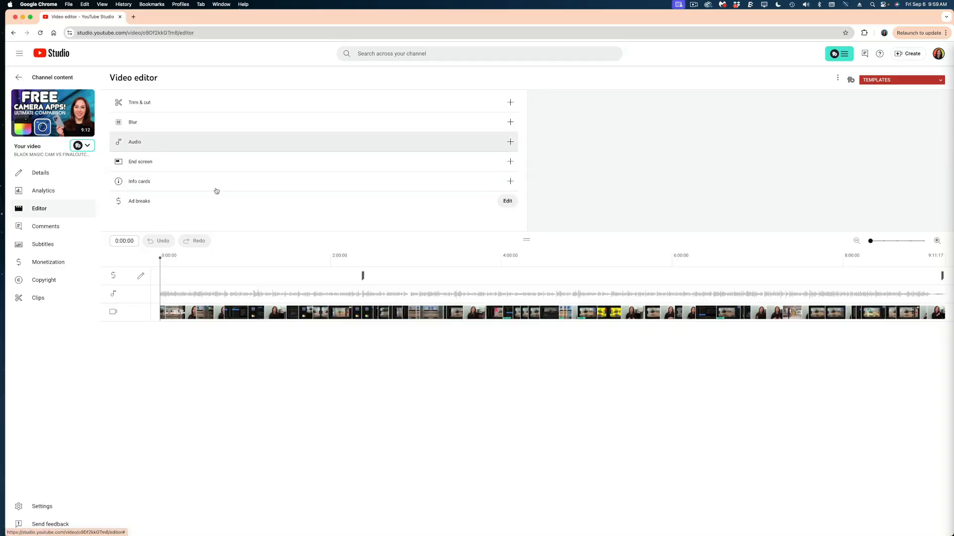
# Return to the FREE CAMERA APPS video's Editor page.
pyautogui.click(492, 257)
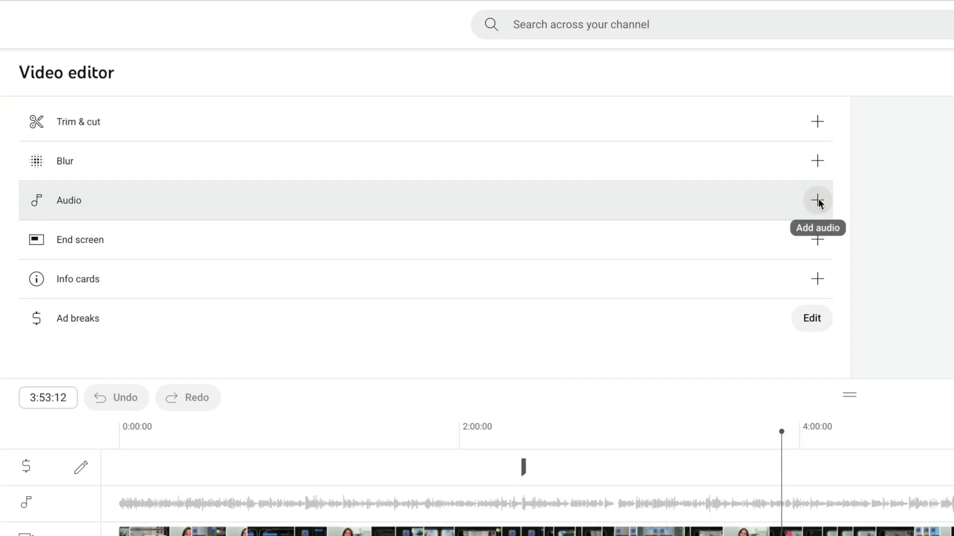
# Start adding audio and scroll through the Music track list with durations.
pyautogui.click(816, 201)
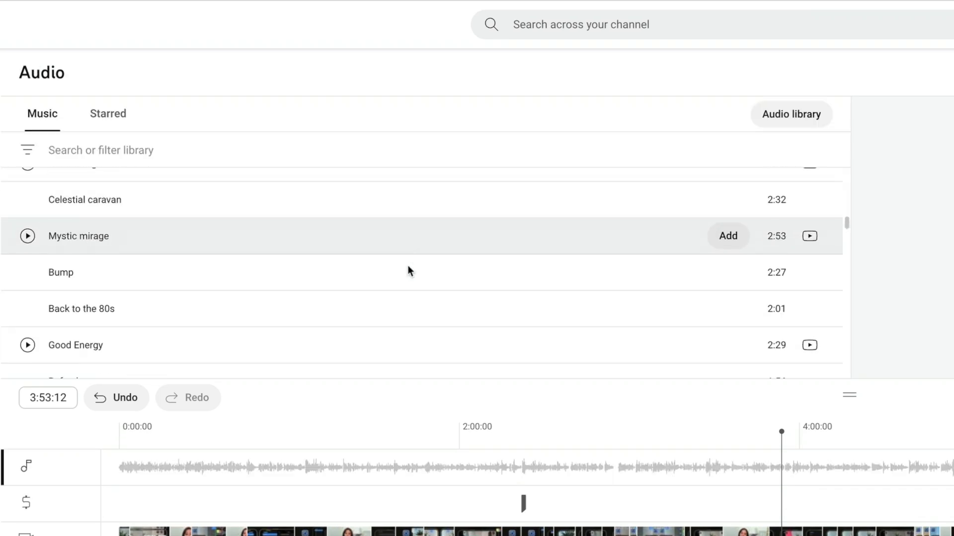
pyautogui.scroll(-3)
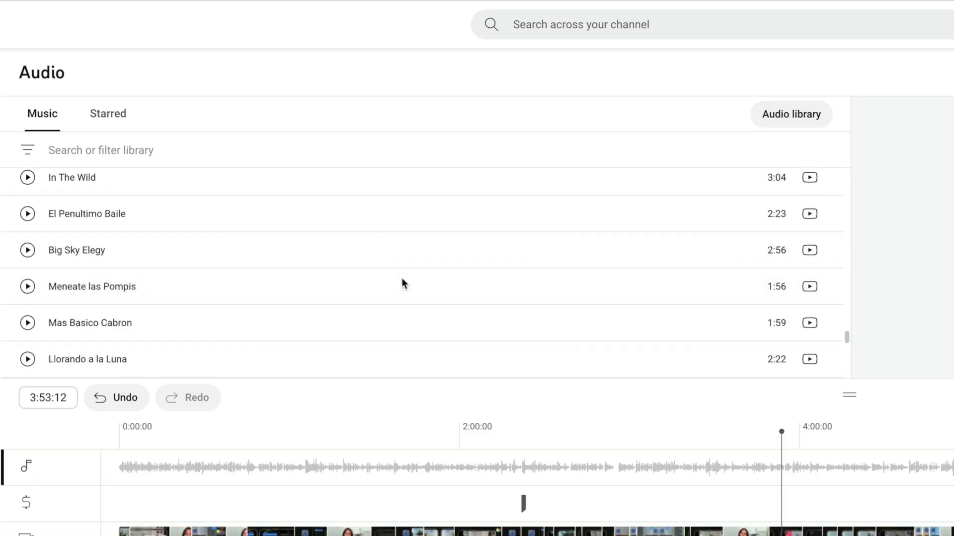
pyautogui.scroll(-3)
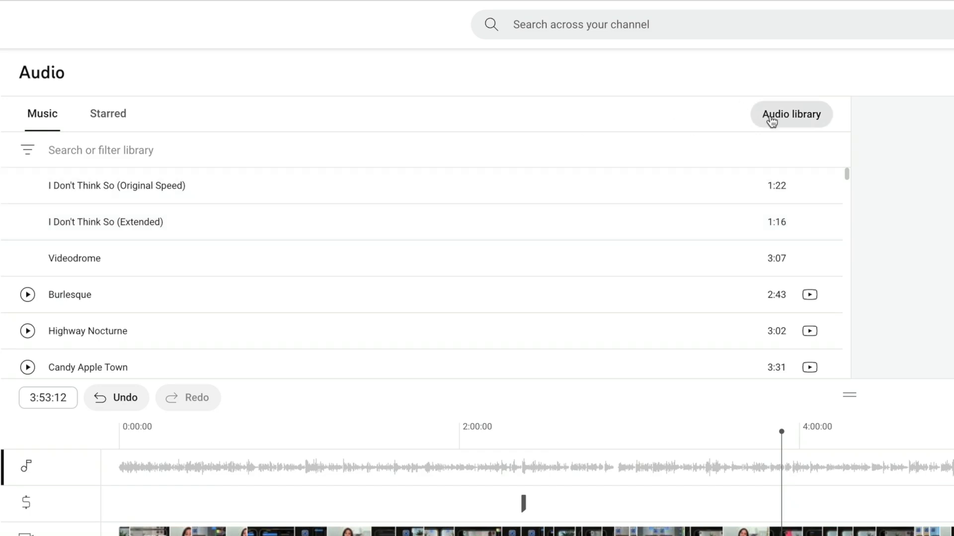
# Filter the full audio library's Music for 'pop' and star Night Run Away.
pyautogui.click(791, 114)
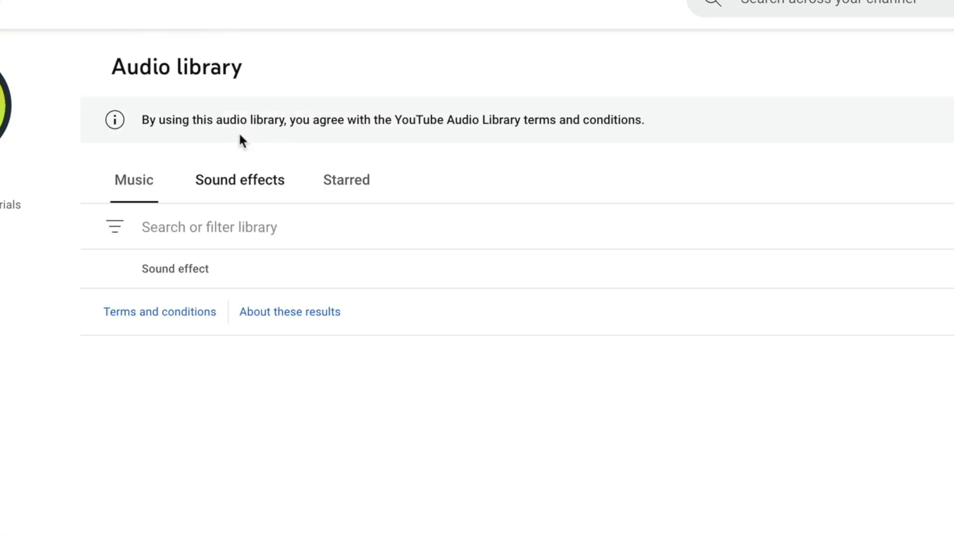
pyautogui.click(133, 179)
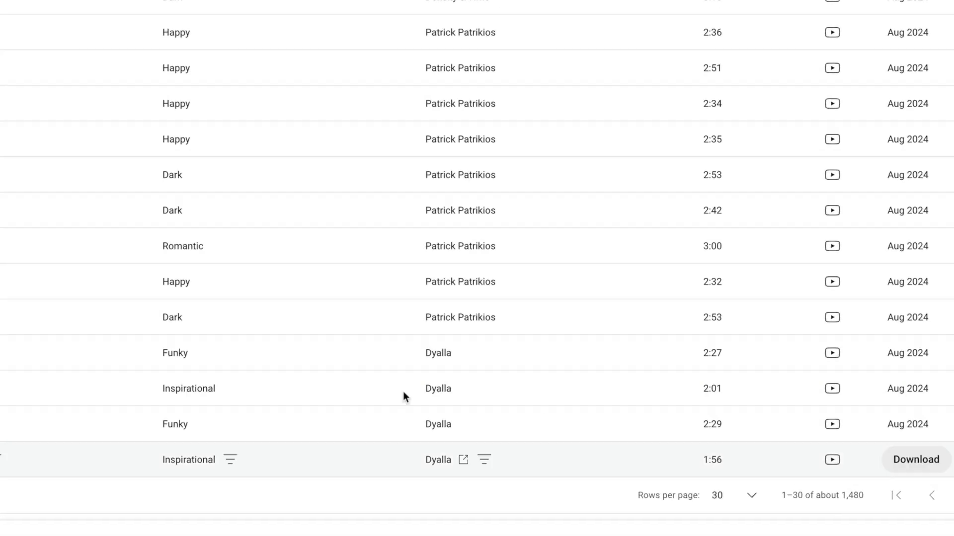
pyautogui.scroll(-3)
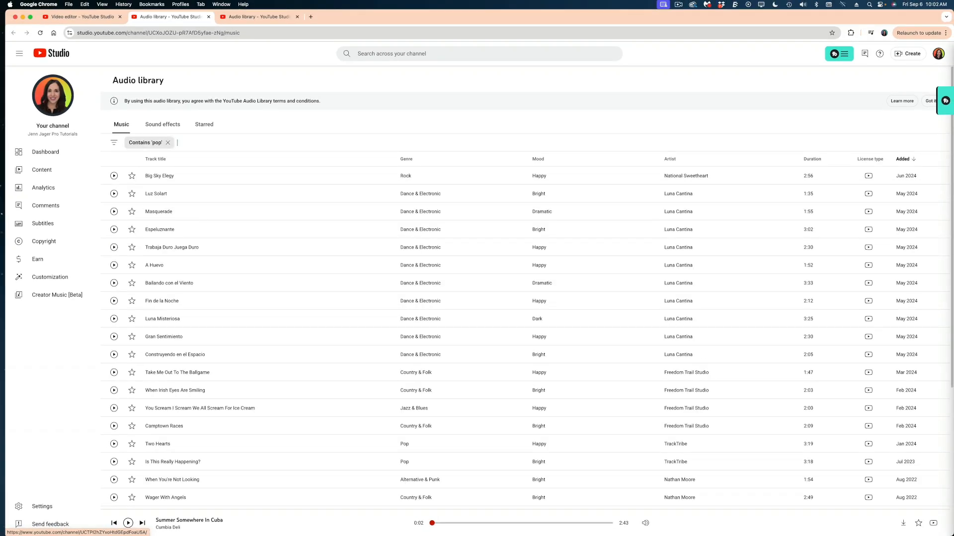
pyautogui.scroll(-3)
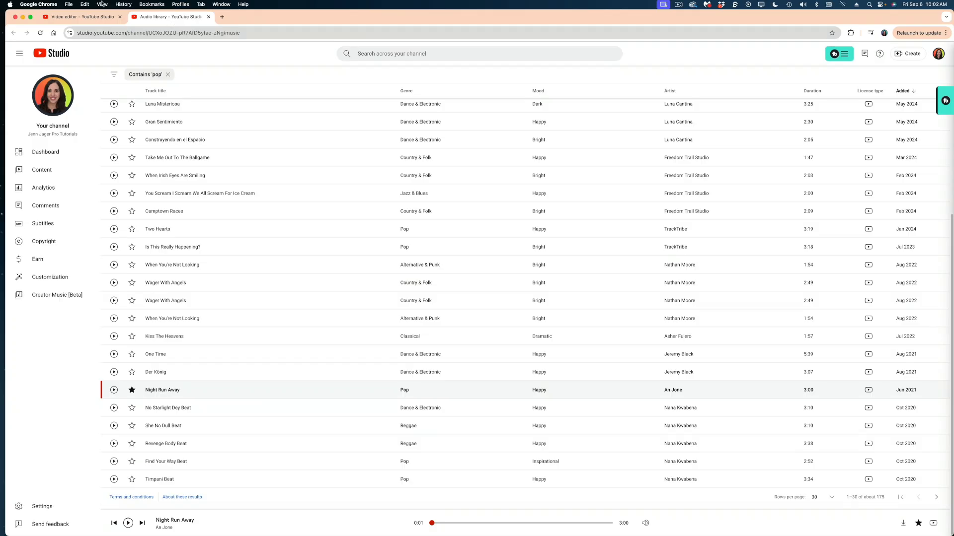
# Reload the video editor and add starred track Night Run Away to the timeline.
pyautogui.click(82, 17)
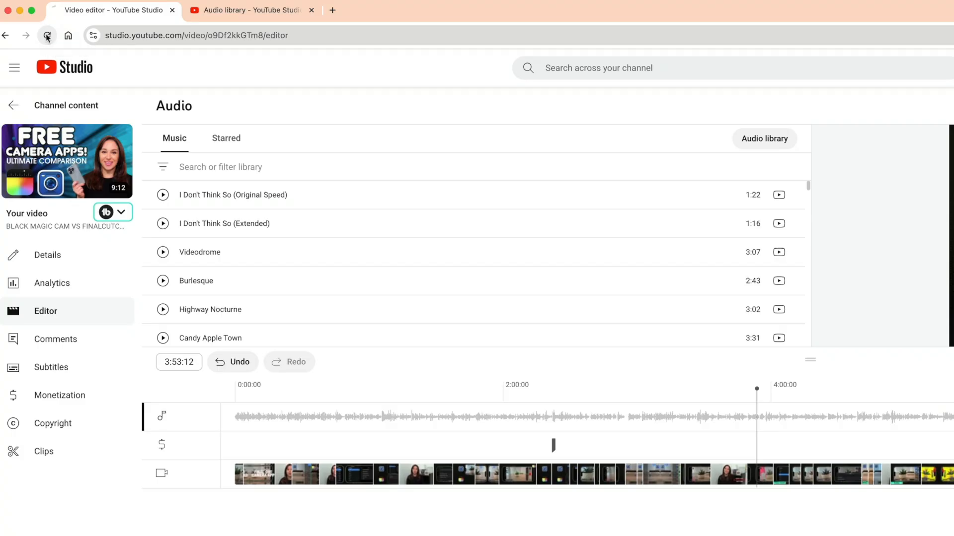
pyautogui.click(46, 35)
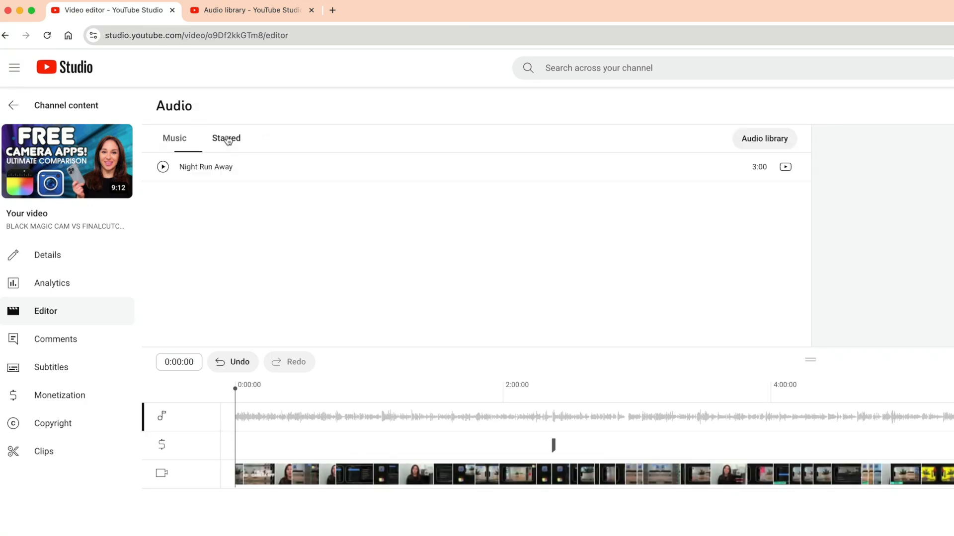
pyautogui.click(226, 138)
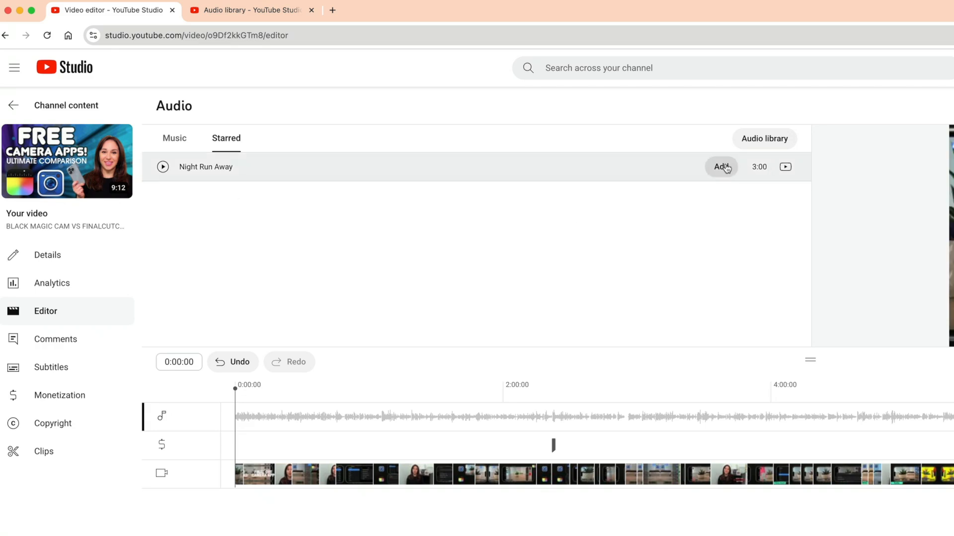
pyautogui.moveTo(714, 176)
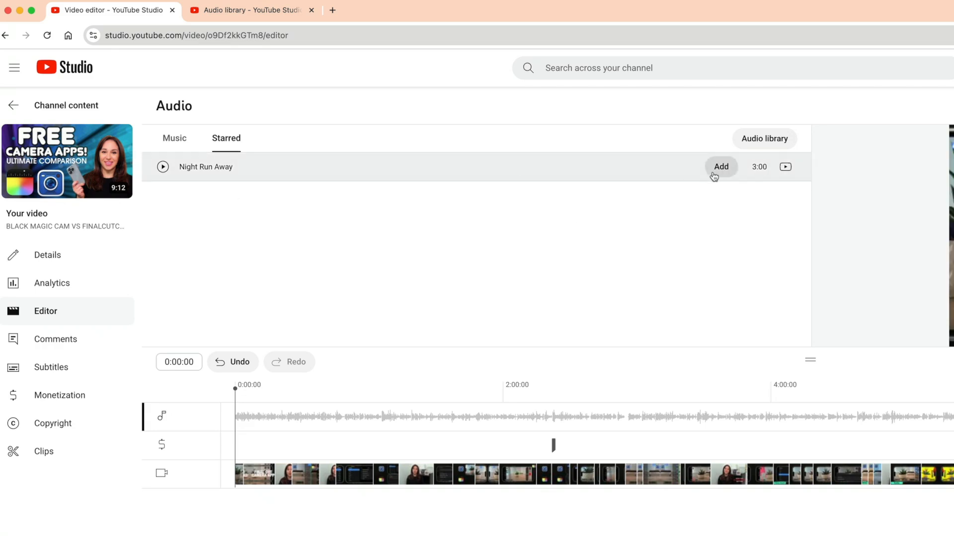
pyautogui.click(721, 167)
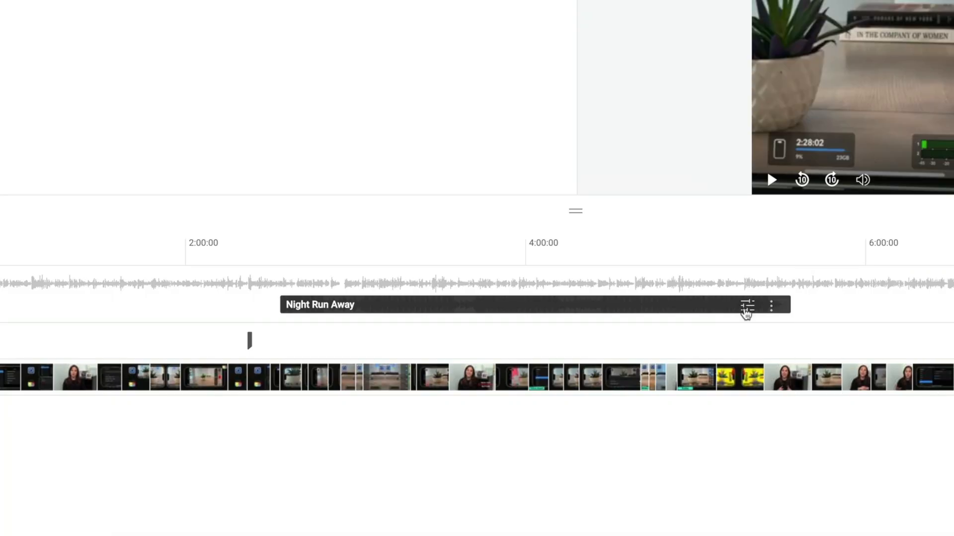
pyautogui.moveTo(747, 306)
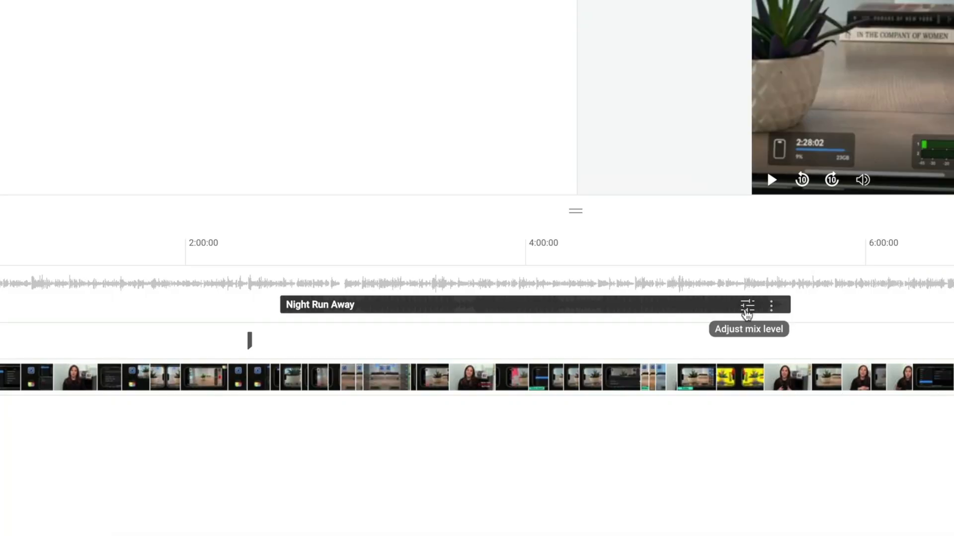
# Lower Night Run Away's mix level beneath the video's original sound.
pyautogui.click(747, 305)
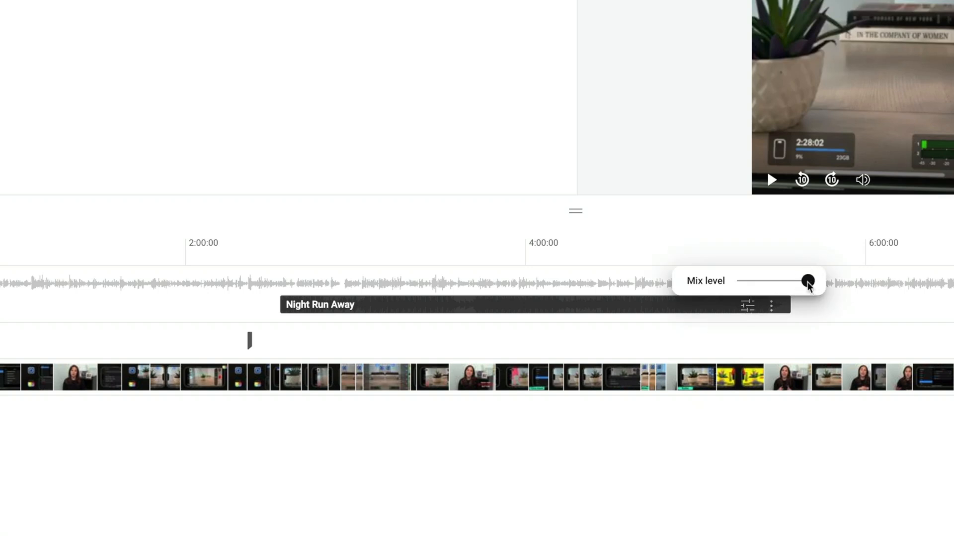
pyautogui.moveTo(807, 281); pyautogui.dragTo(746, 280)
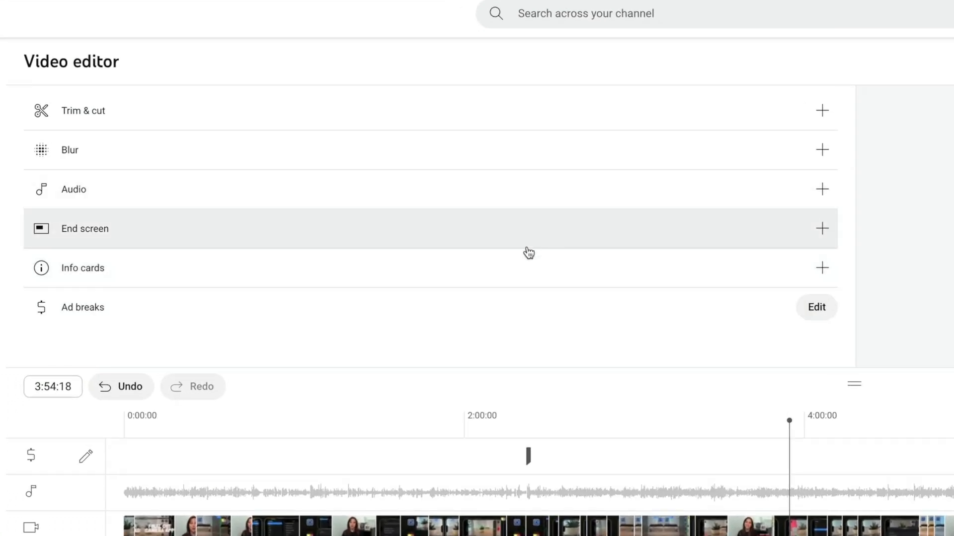
pyautogui.moveTo(494, 246)
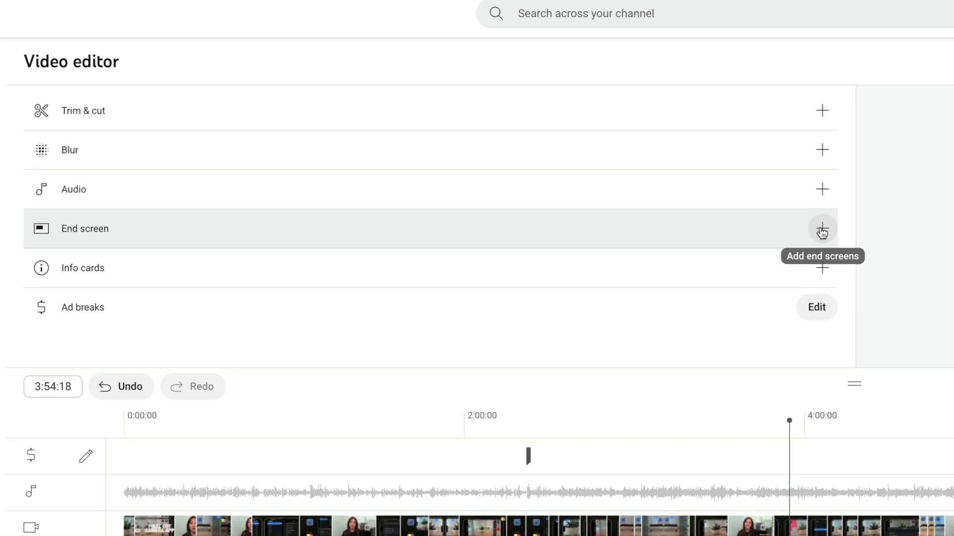
# Add an end screen video element for the most recent upload, running 8:54:20–9:11:17.
pyautogui.click(821, 228)
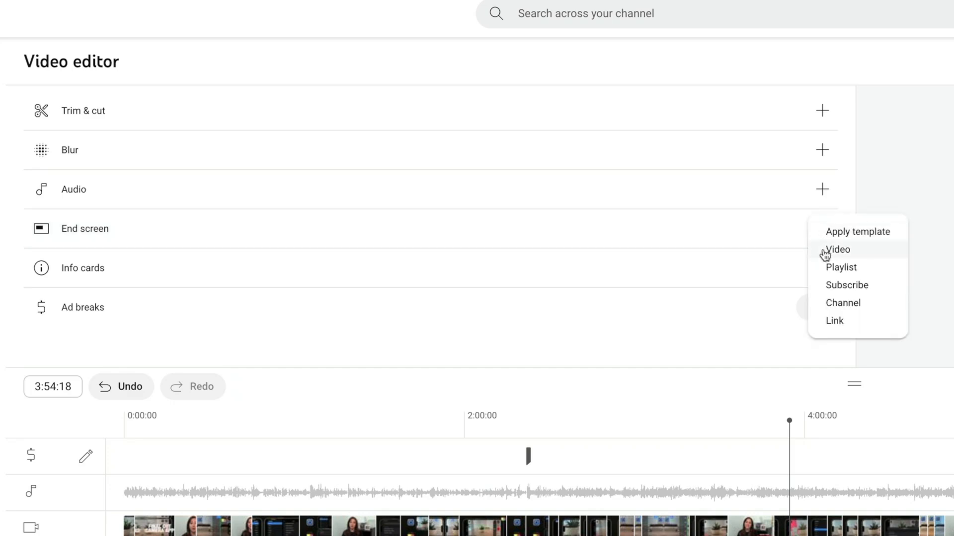
pyautogui.click(837, 249)
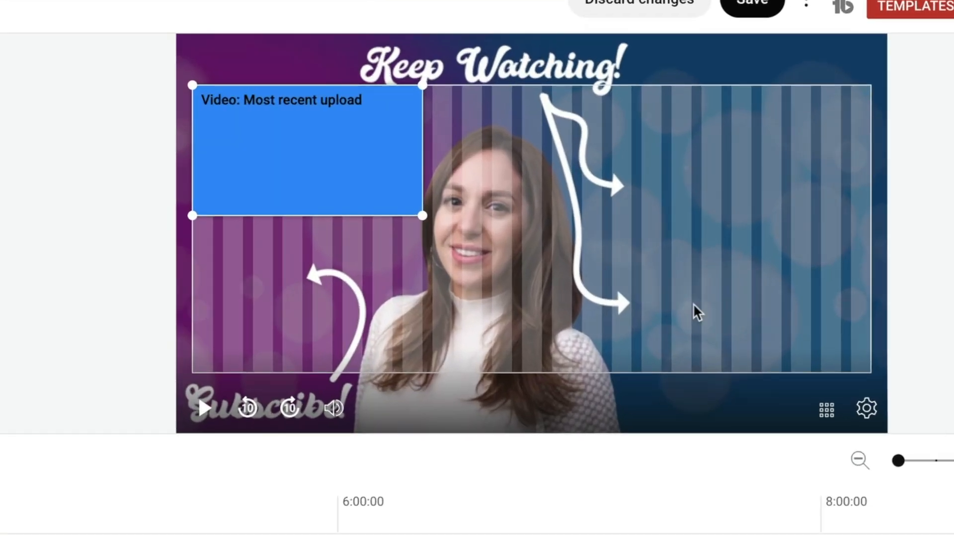
pyautogui.moveTo(307, 152); pyautogui.dragTo(754, 164)
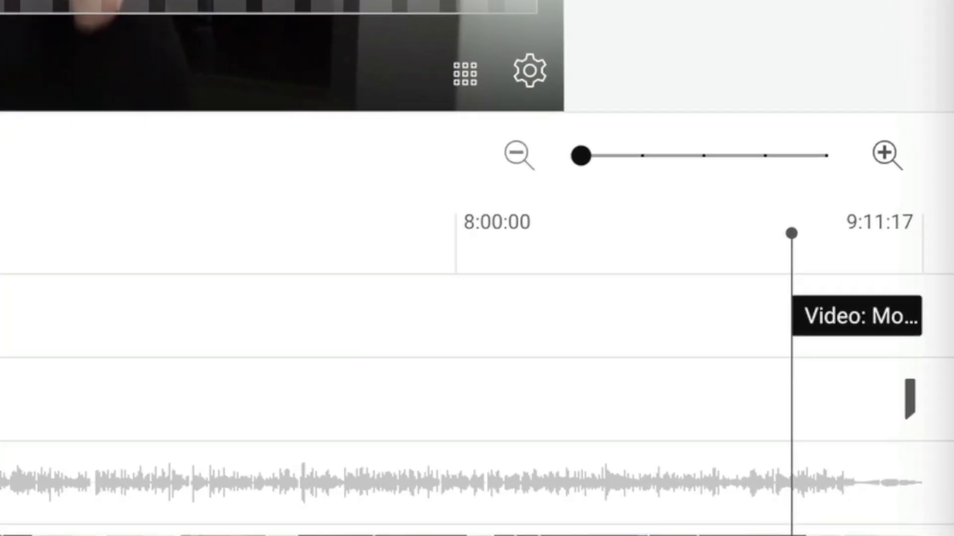
pyautogui.moveTo(791, 233); pyautogui.dragTo(807, 233)
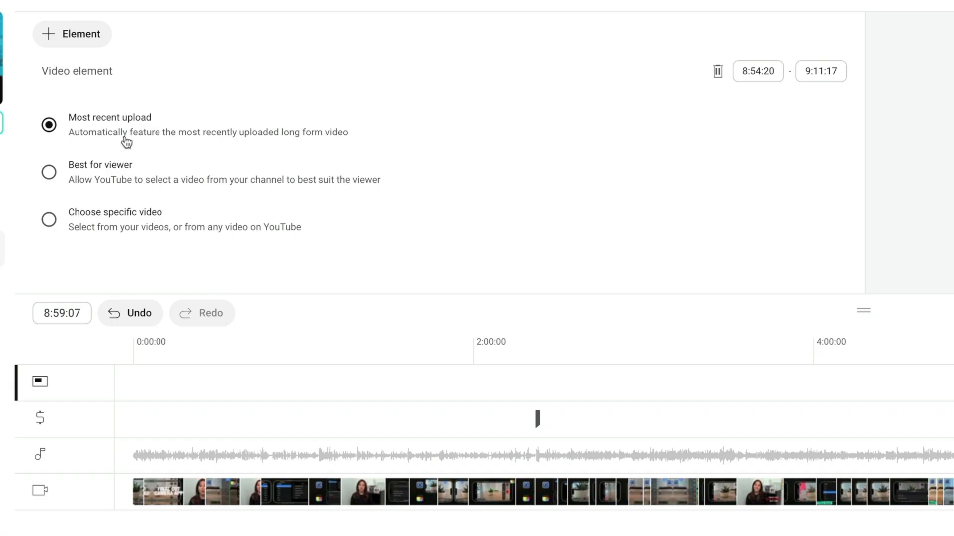
pyautogui.moveTo(51, 177)
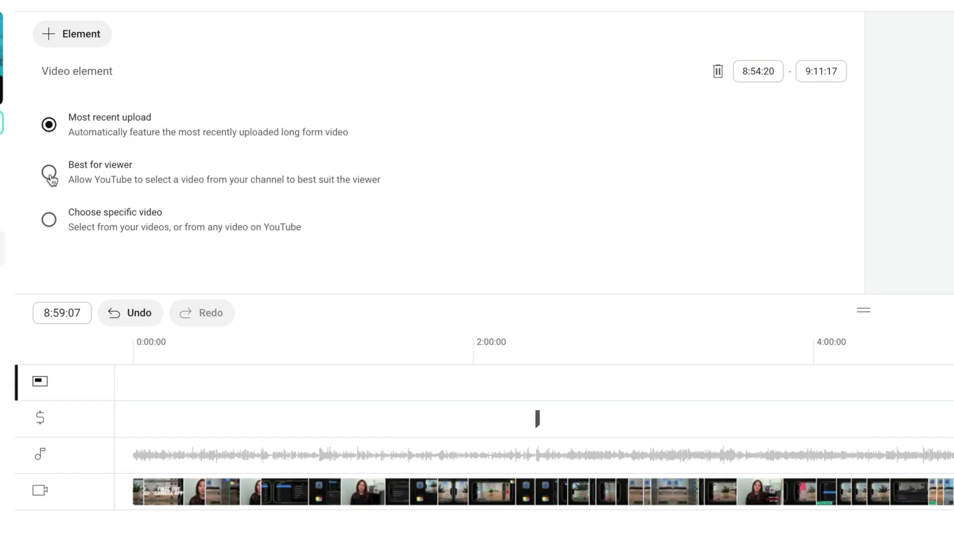
# Set the end screen video to Best for viewer, abandoning a 'mr beast' specific-video search.
pyautogui.click(49, 172)
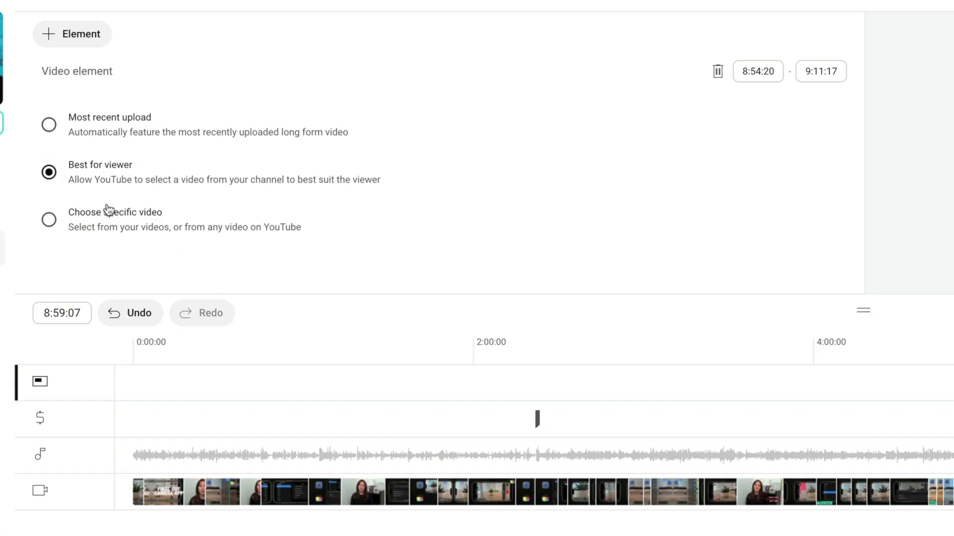
pyautogui.click(48, 220)
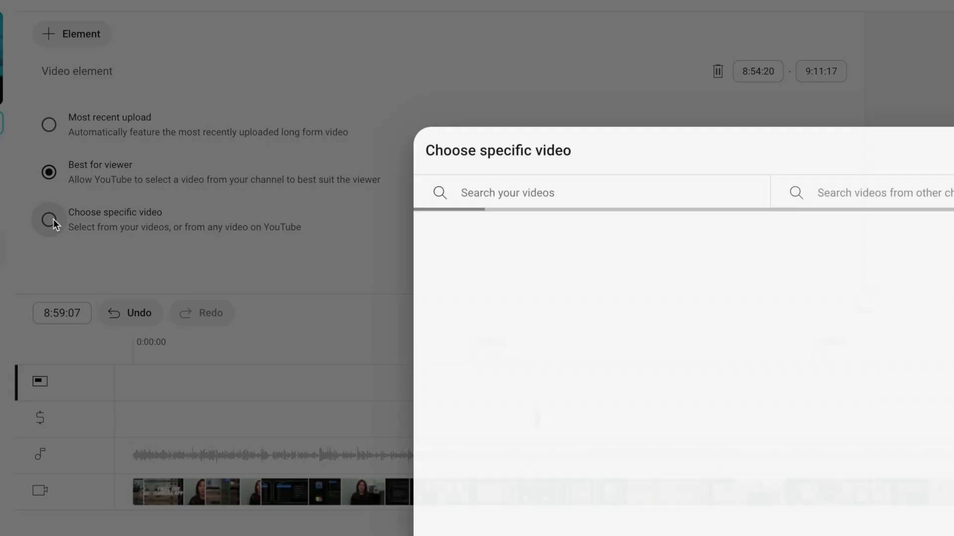
pyautogui.click(48, 220)
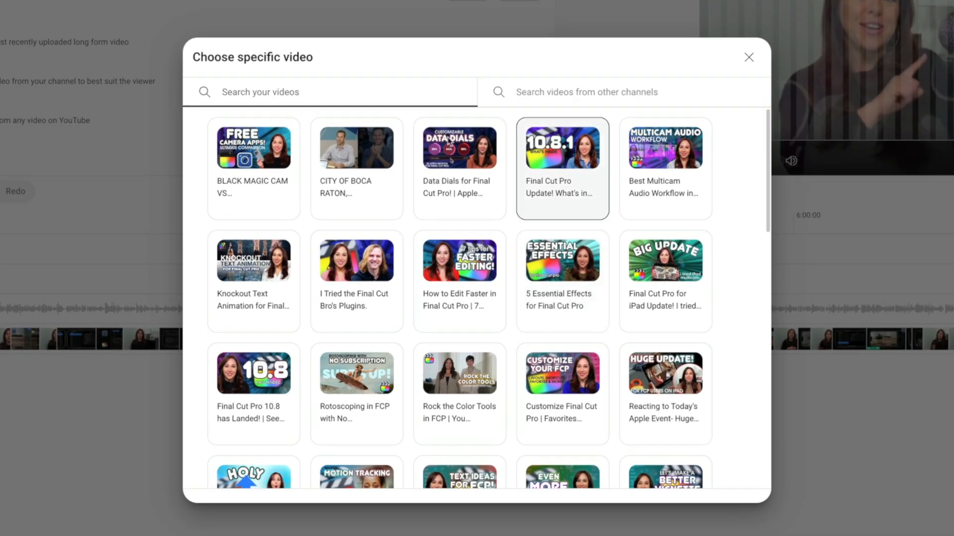
pyautogui.click(307, 92)
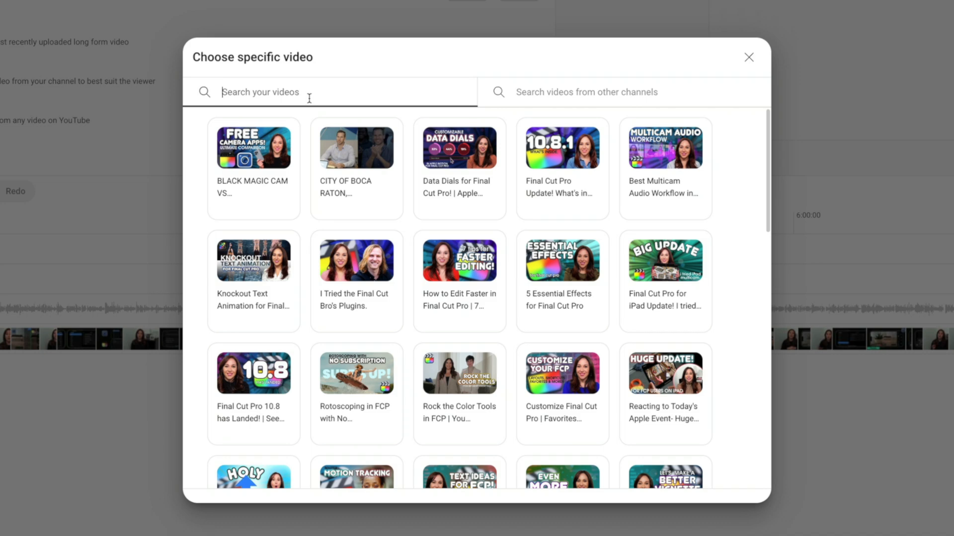
pyautogui.write('mr beast')
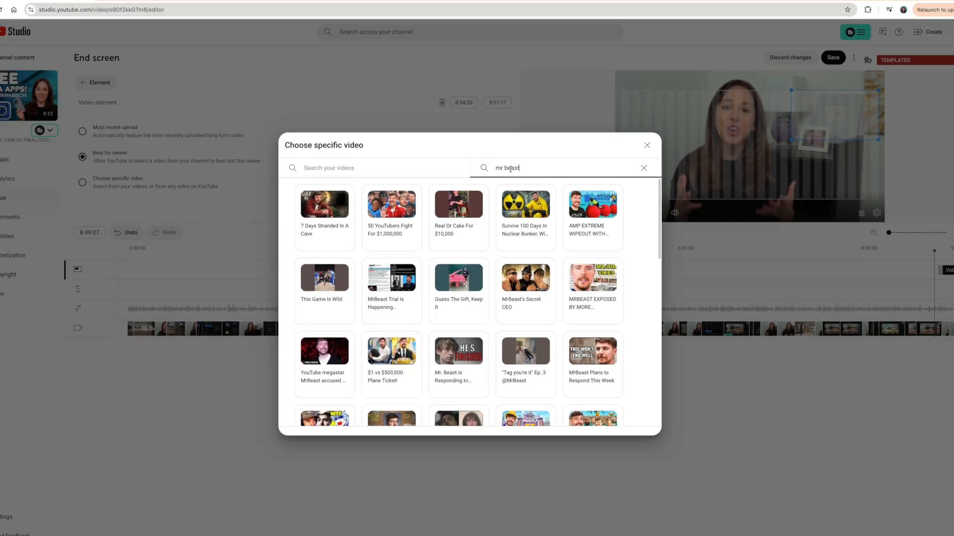
pyautogui.click(646, 146)
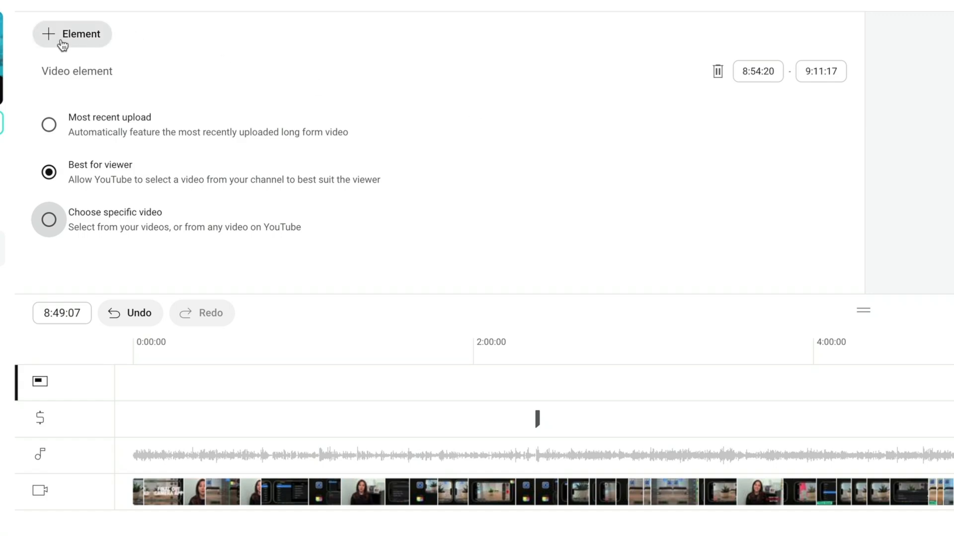
pyautogui.click(49, 124)
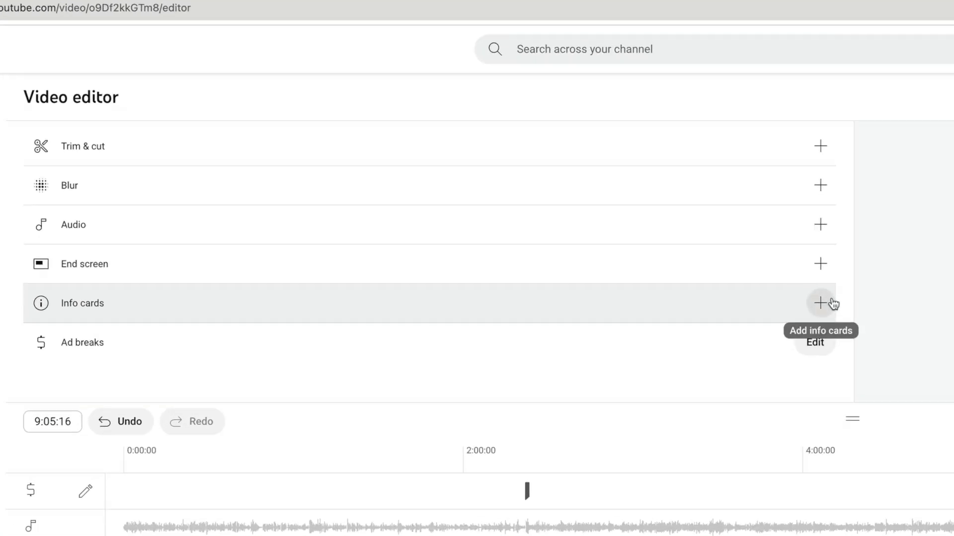
# Add a video info card for '5 Essential Effects for Final Cut Pro' at 3:31:13.
pyautogui.click(820, 303)
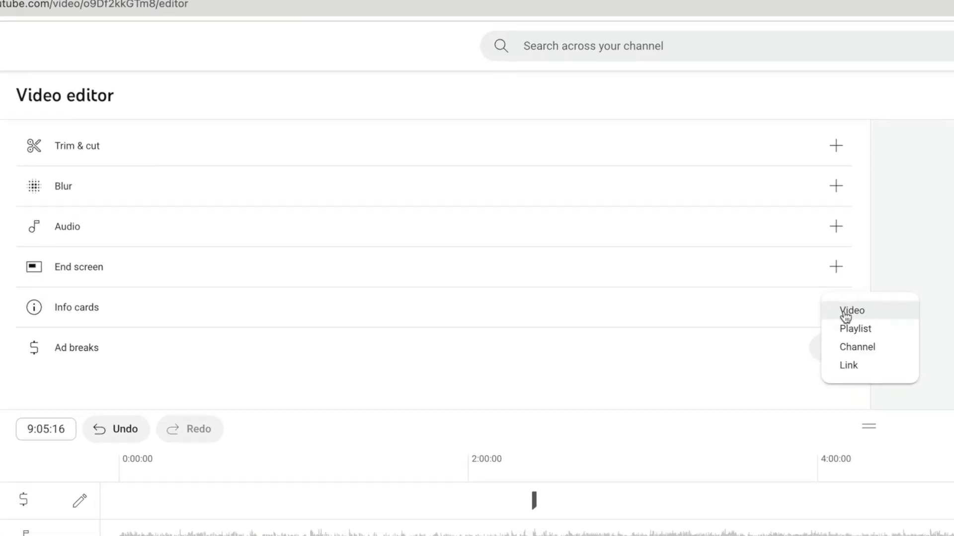
pyautogui.click(851, 311)
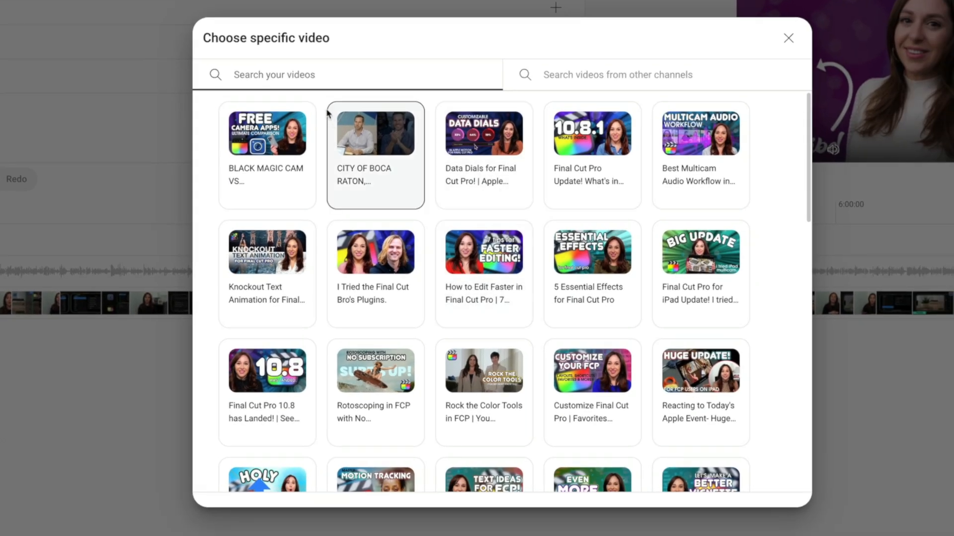
pyautogui.moveTo(483, 371)
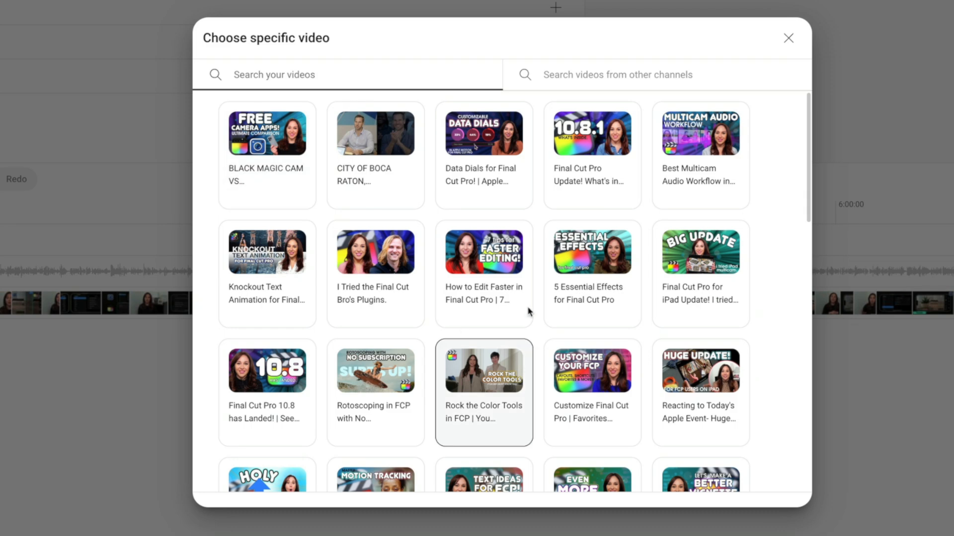
pyautogui.click(591, 251)
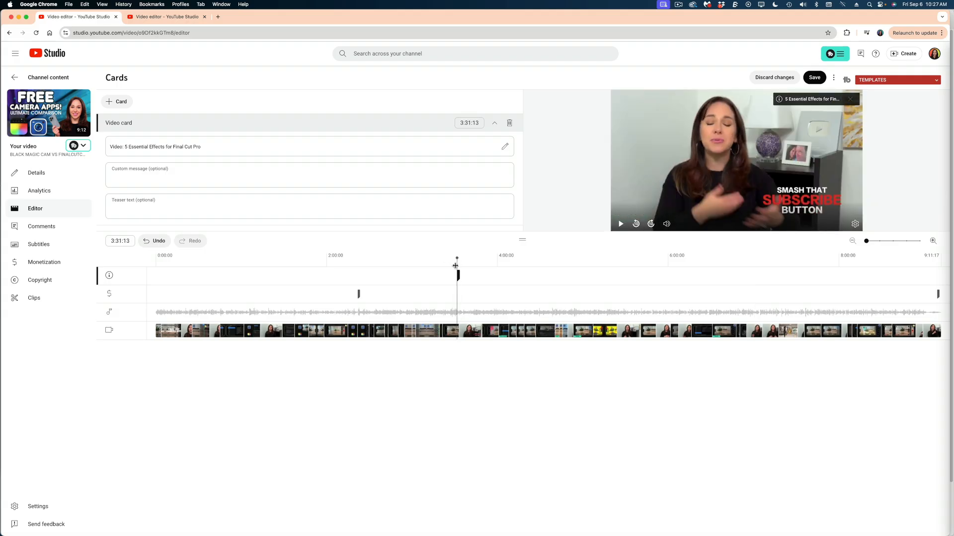
pyautogui.moveTo(457, 265); pyautogui.dragTo(430, 266)
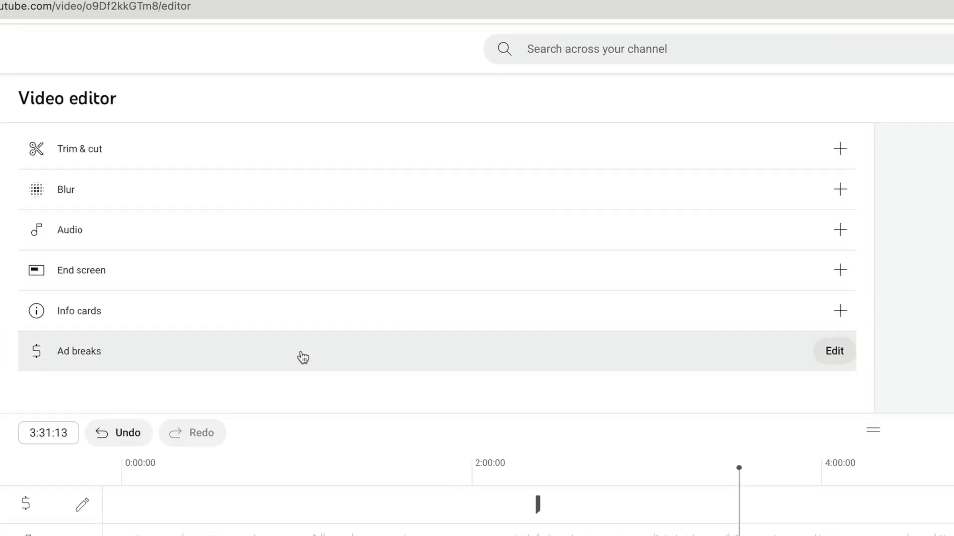
pyautogui.moveTo(249, 363)
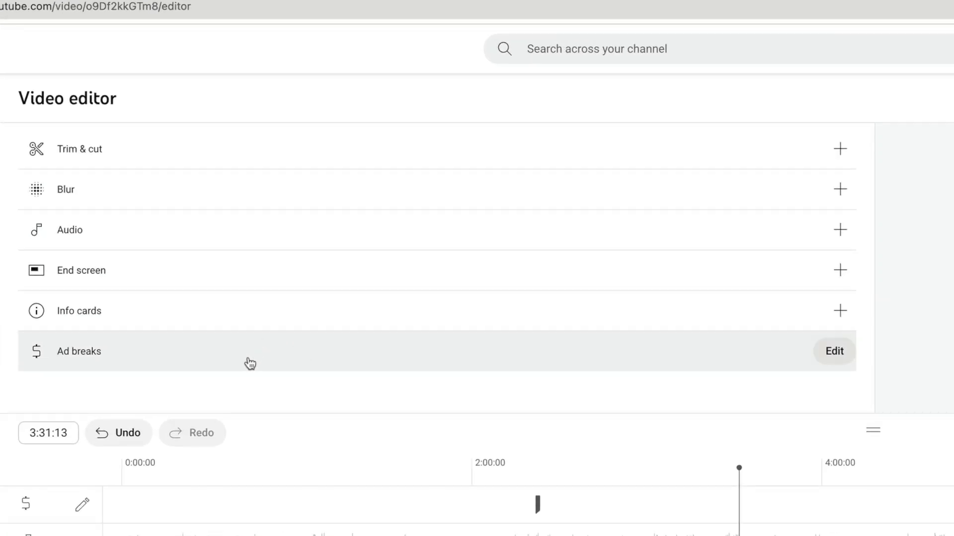
pyautogui.moveTo(123, 371)
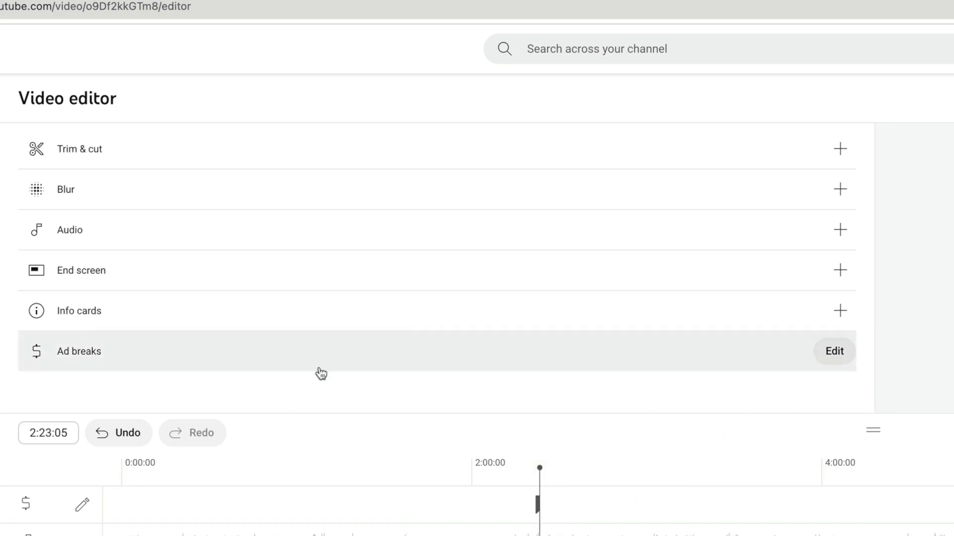
# Edit ad breaks: add a break, delete the 3:38:05 break, then place breaks automatically.
pyautogui.click(833, 351)
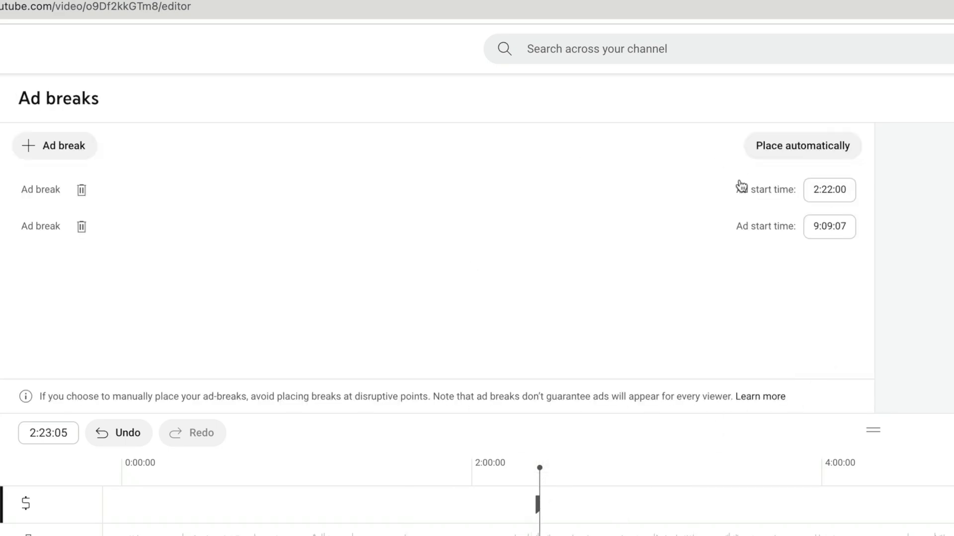
pyautogui.click(829, 190)
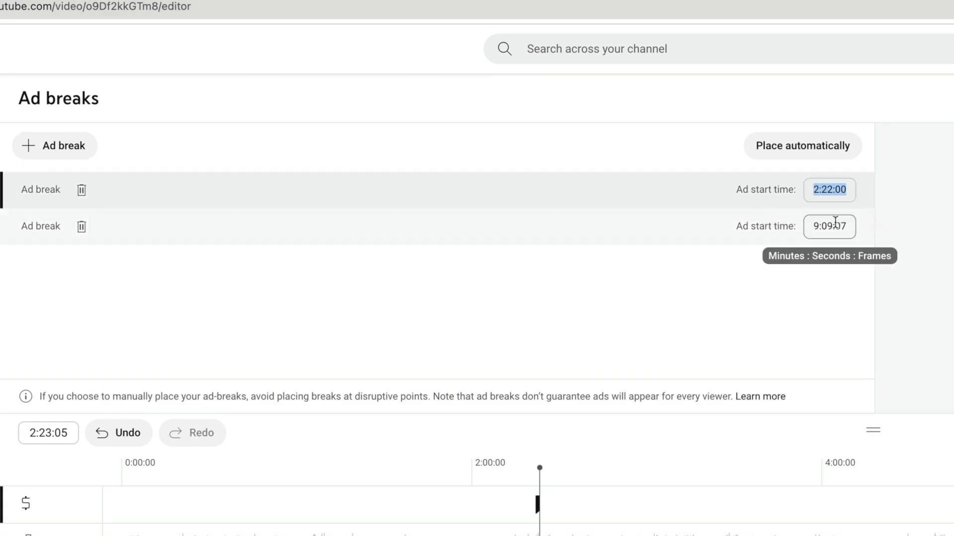
pyautogui.click(54, 146)
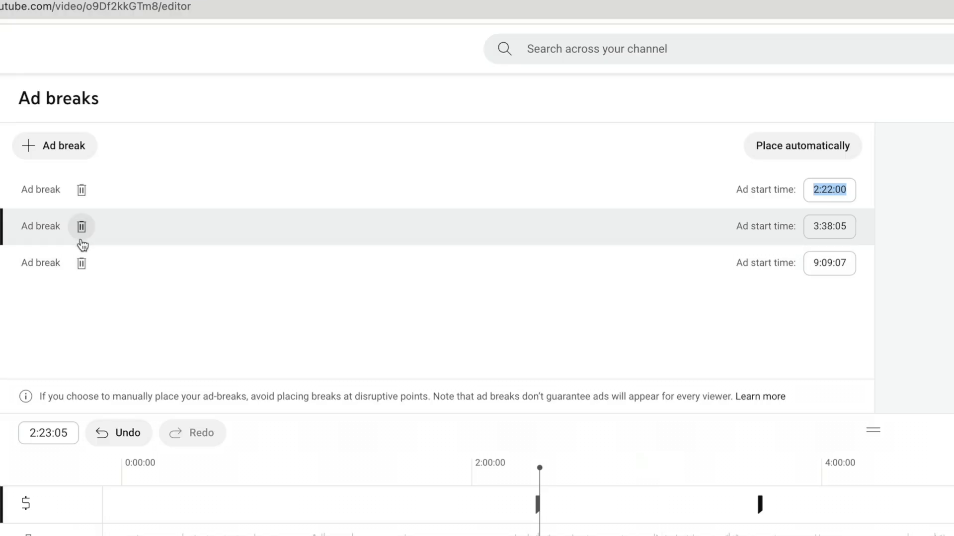
pyautogui.click(81, 226)
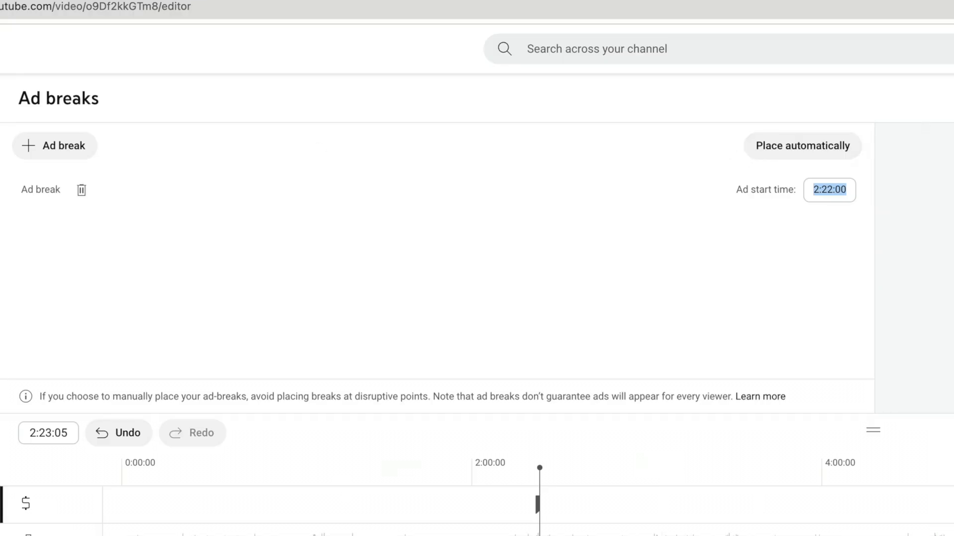
pyautogui.click(802, 145)
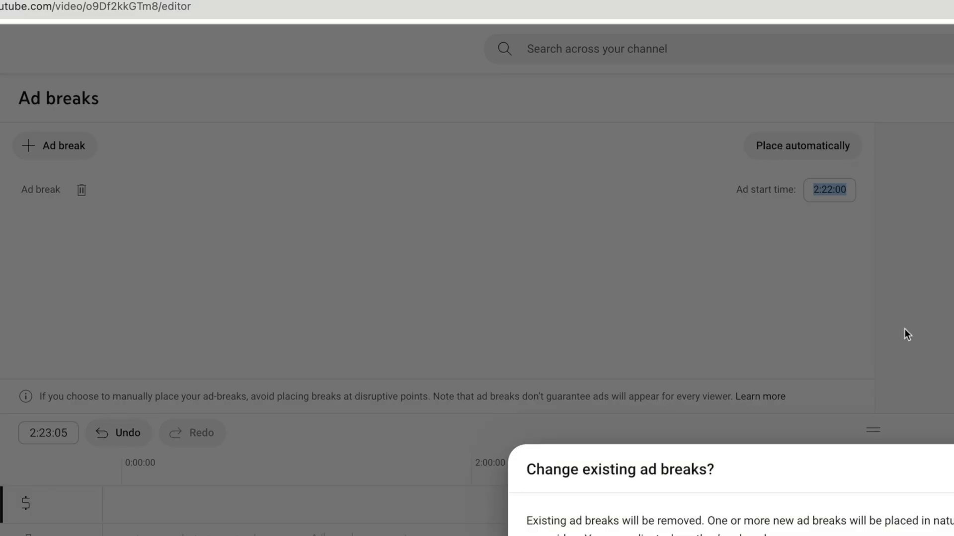